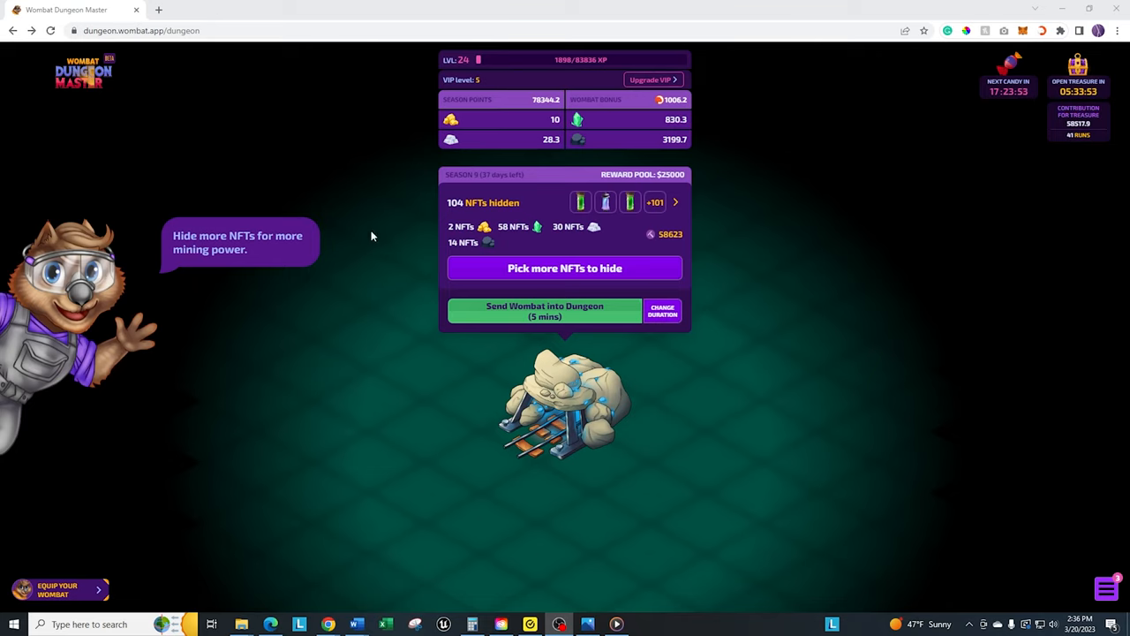
mouse_move(358, 306)
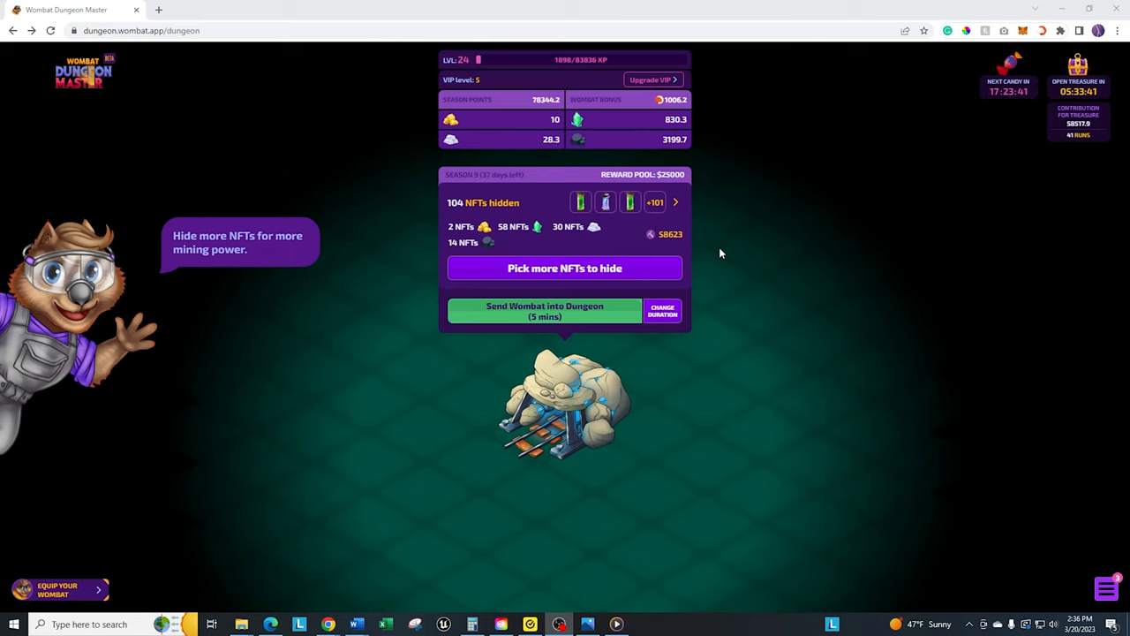
mouse_move(809, 219)
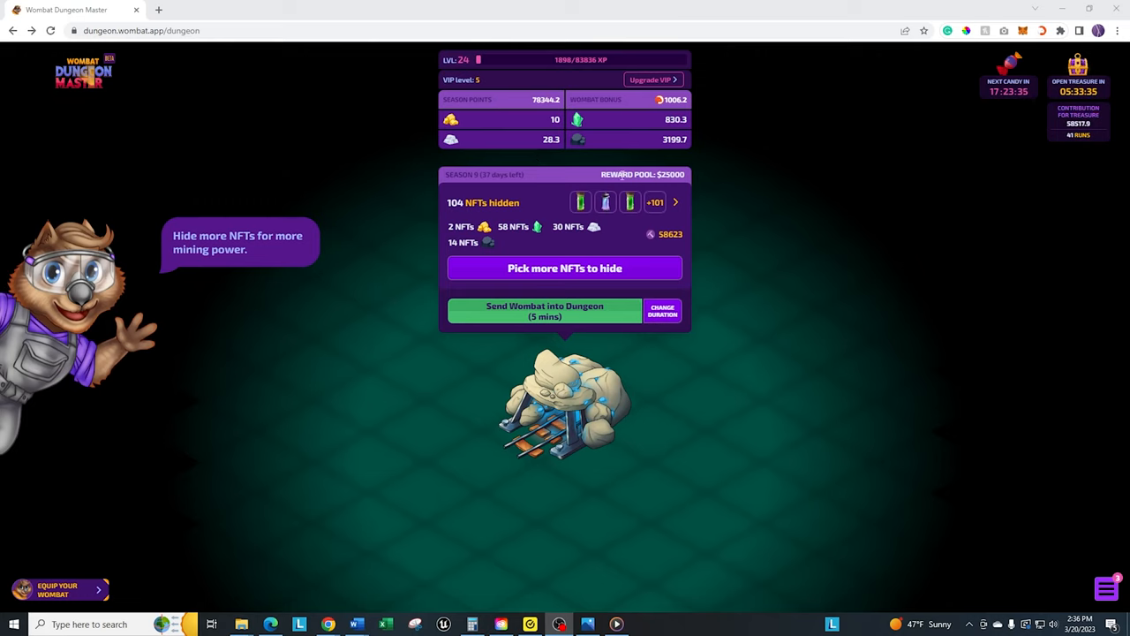
mouse_move(798, 222)
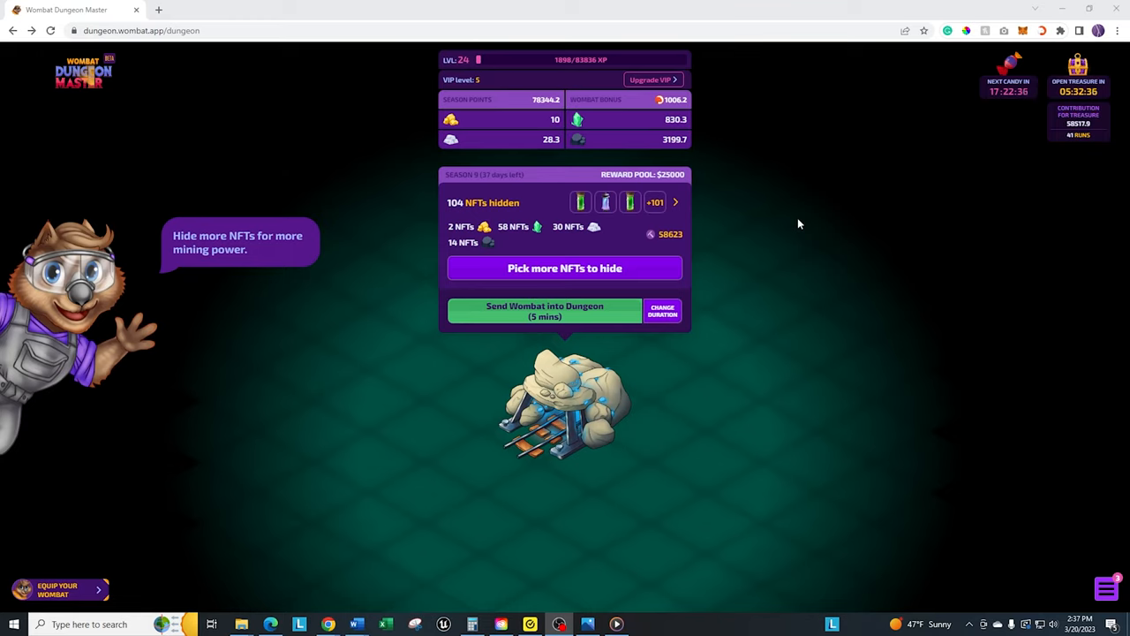
mouse_move(787, 202)
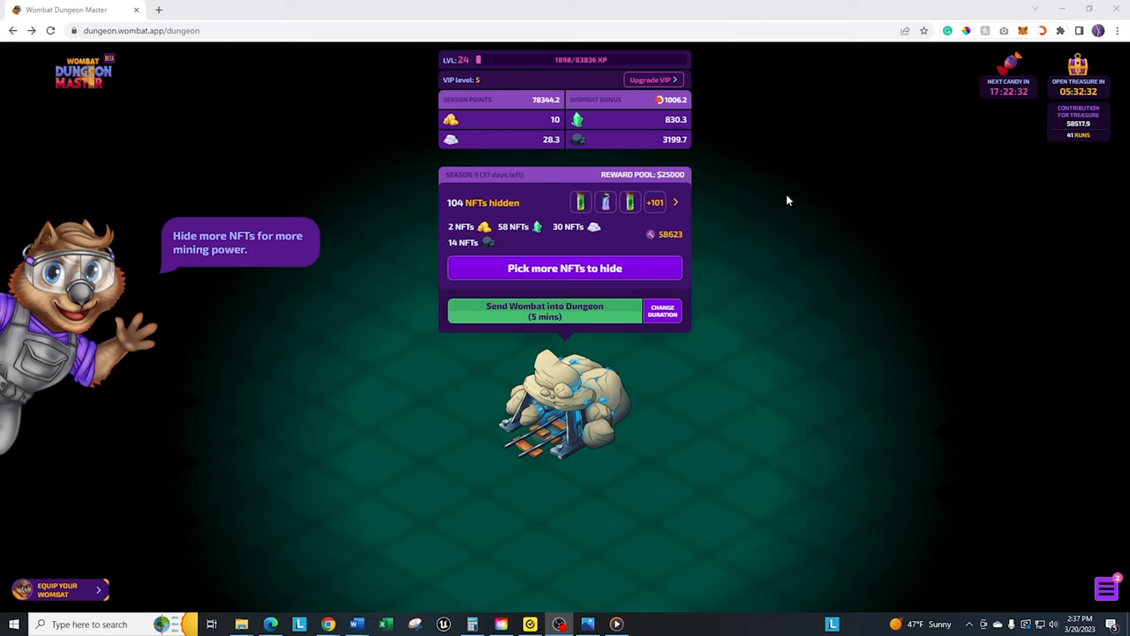
mouse_move(409, 194)
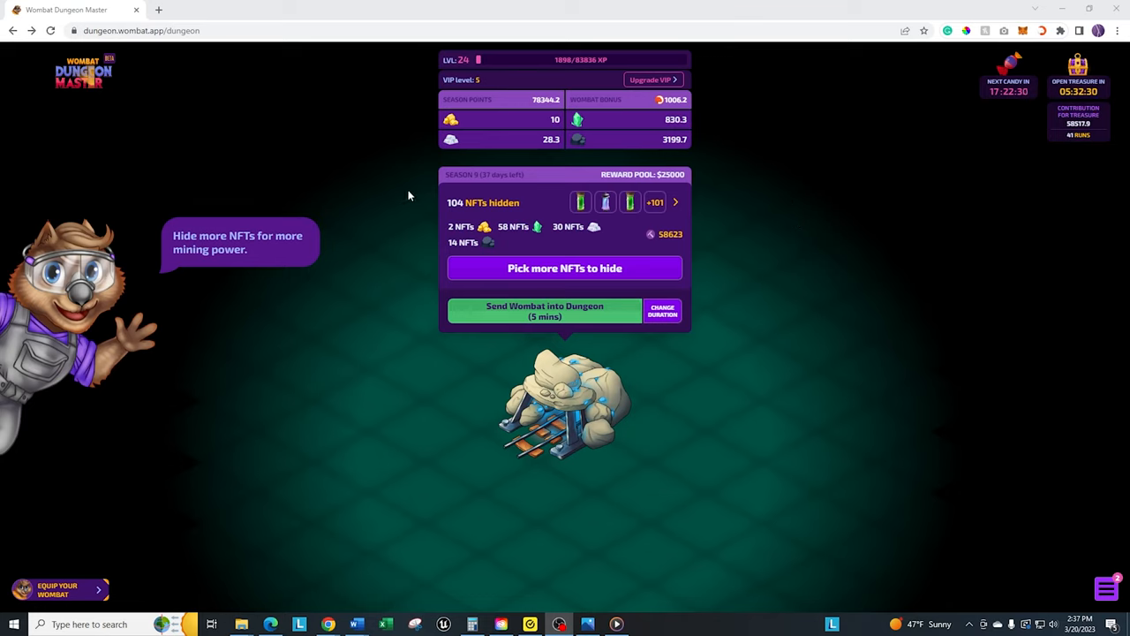
mouse_move(547, 290)
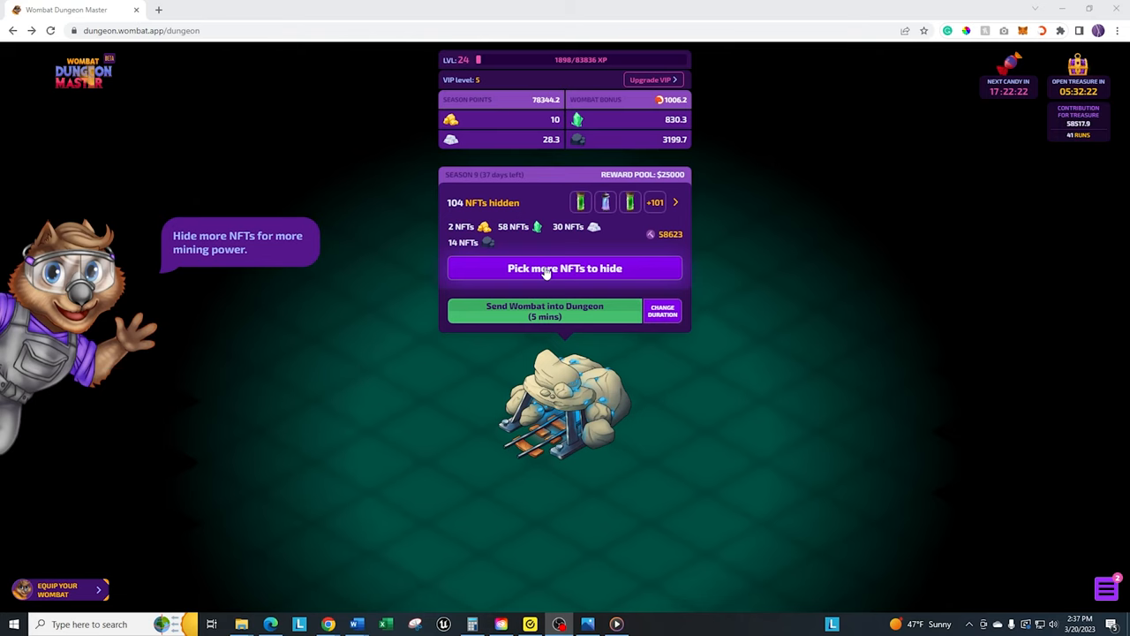
Bring up the Pick NFTs to hide picker listing WAX dungeon item NFTs by collection.
left_click(565, 269)
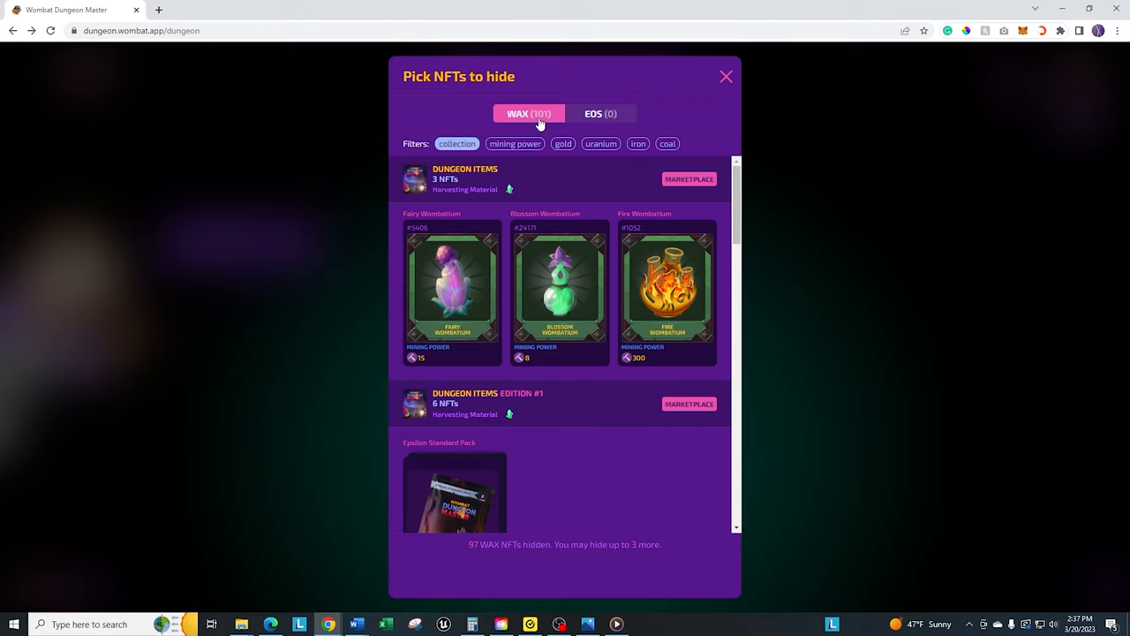
mouse_move(572, 117)
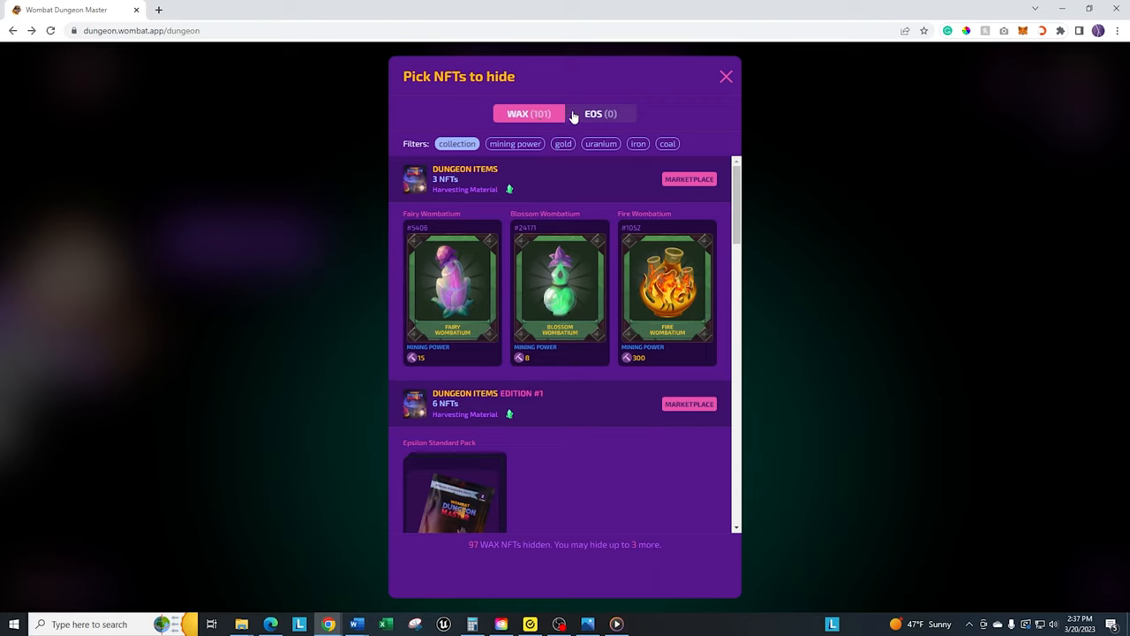
mouse_move(685, 115)
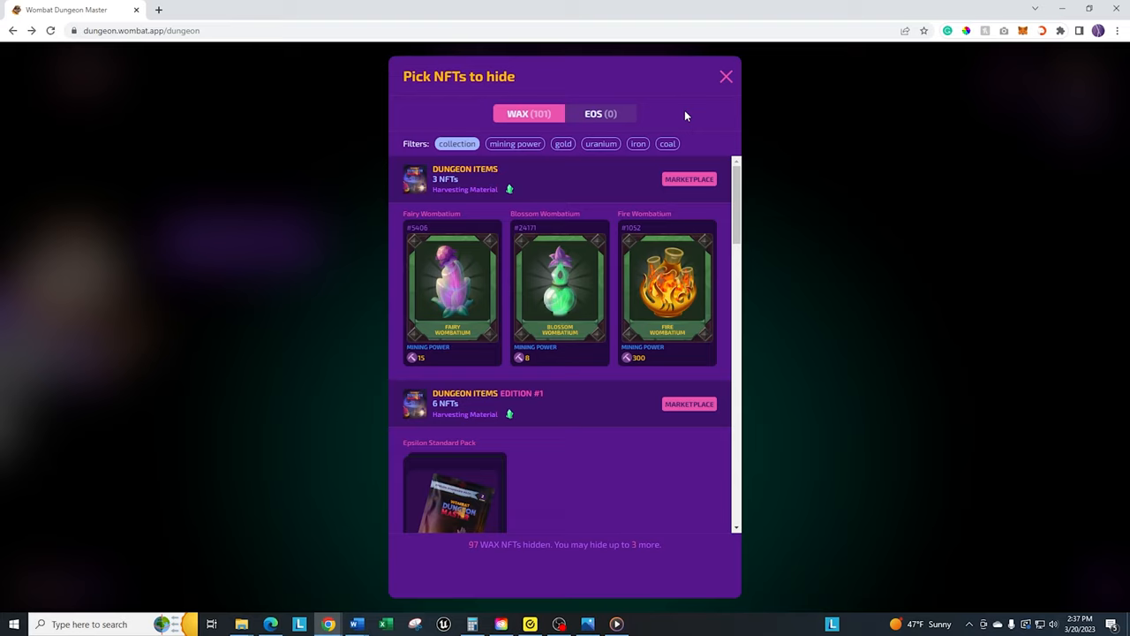
mouse_move(664, 276)
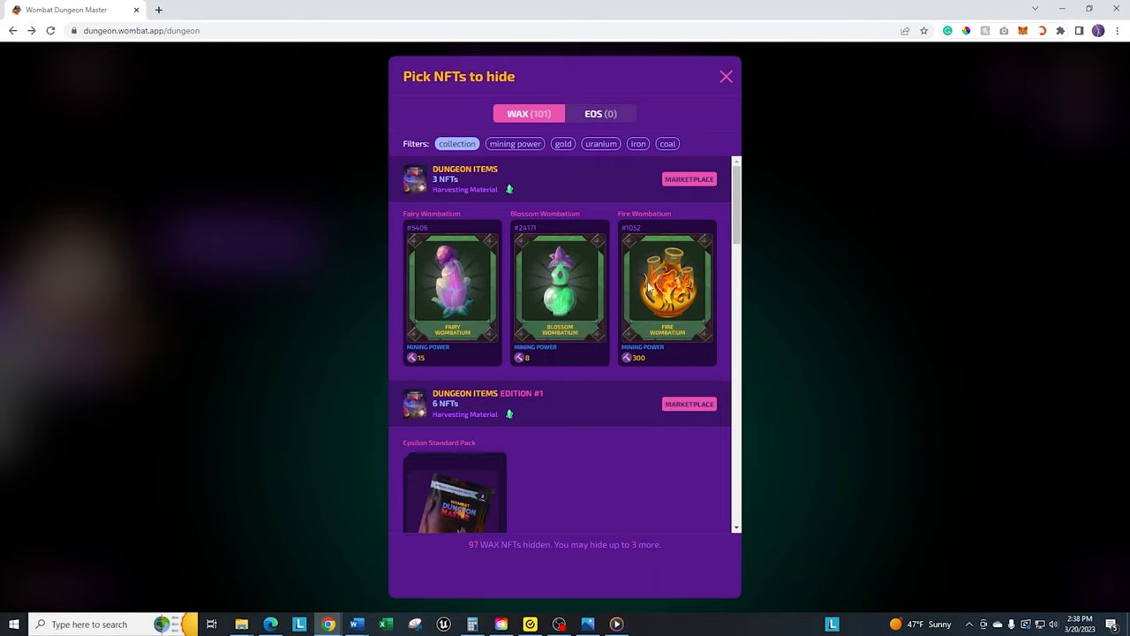
mouse_move(693, 274)
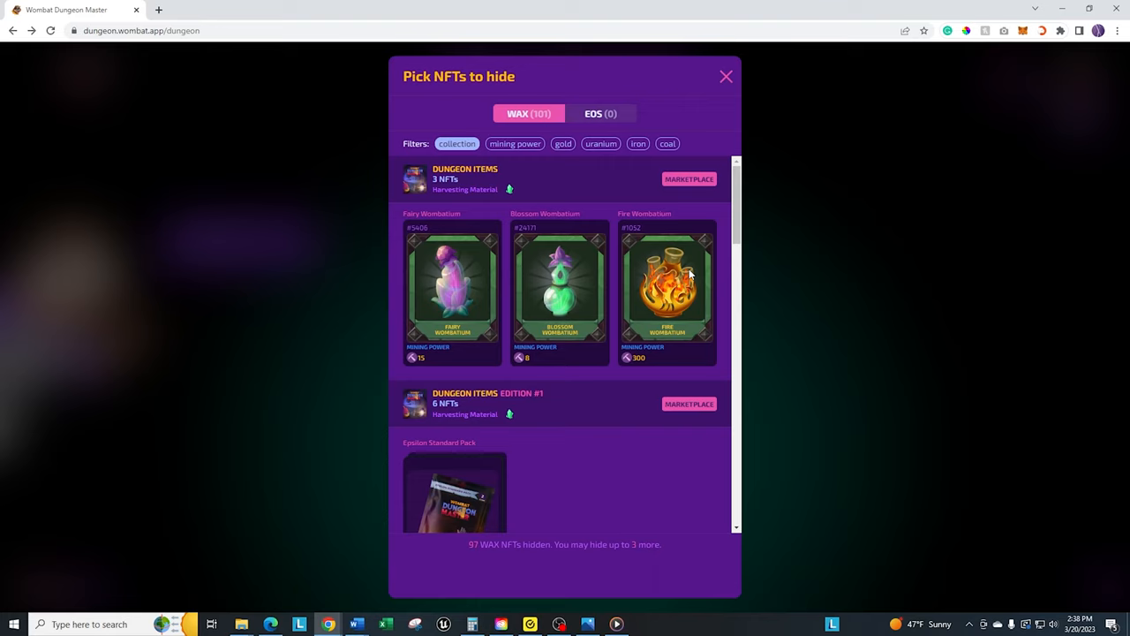
mouse_move(387, 175)
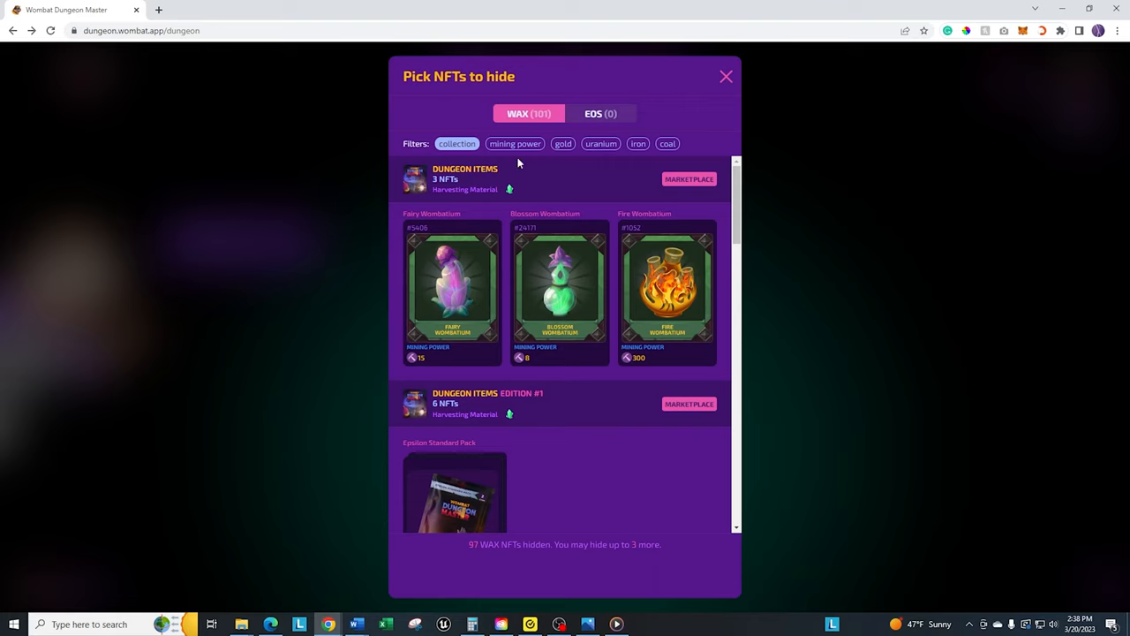
scroll("down", 3)
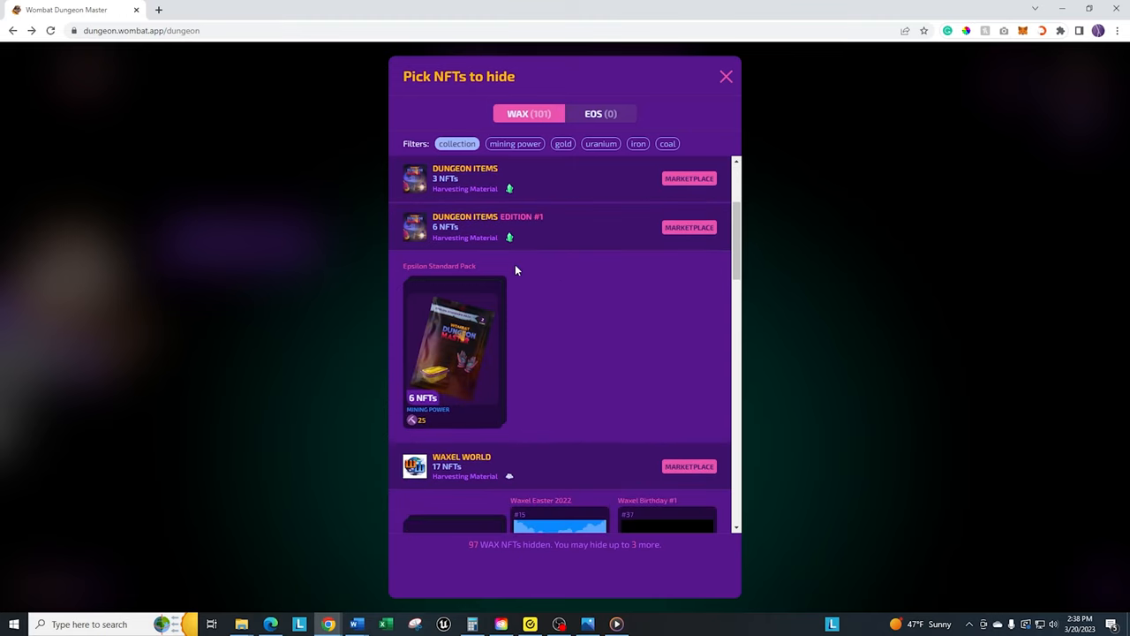
scroll("down", 3)
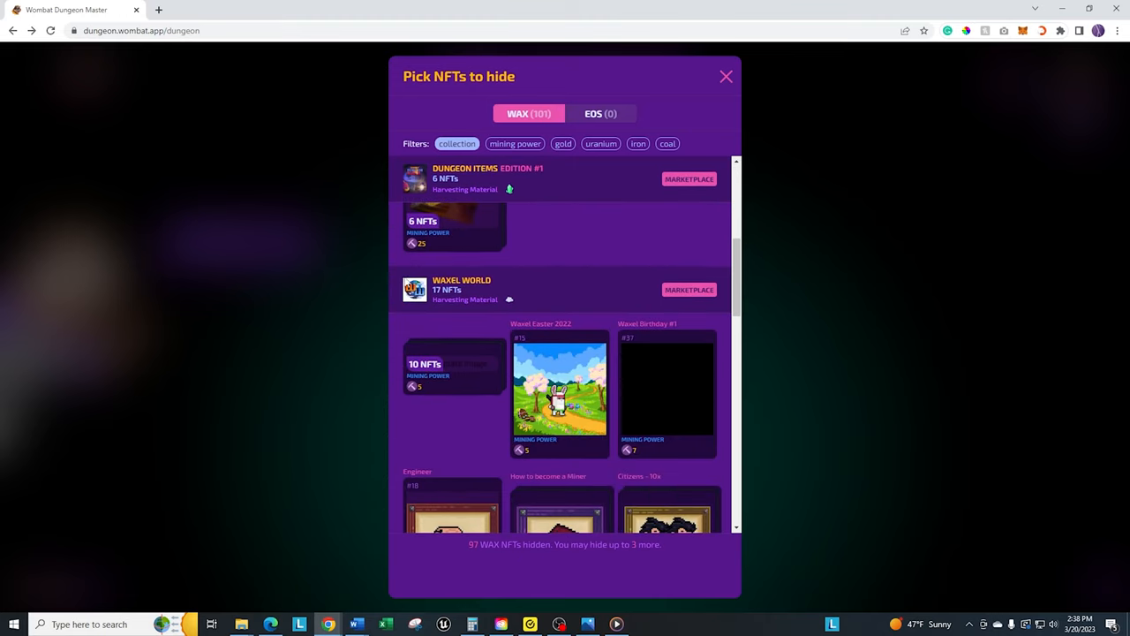
scroll("down", 3)
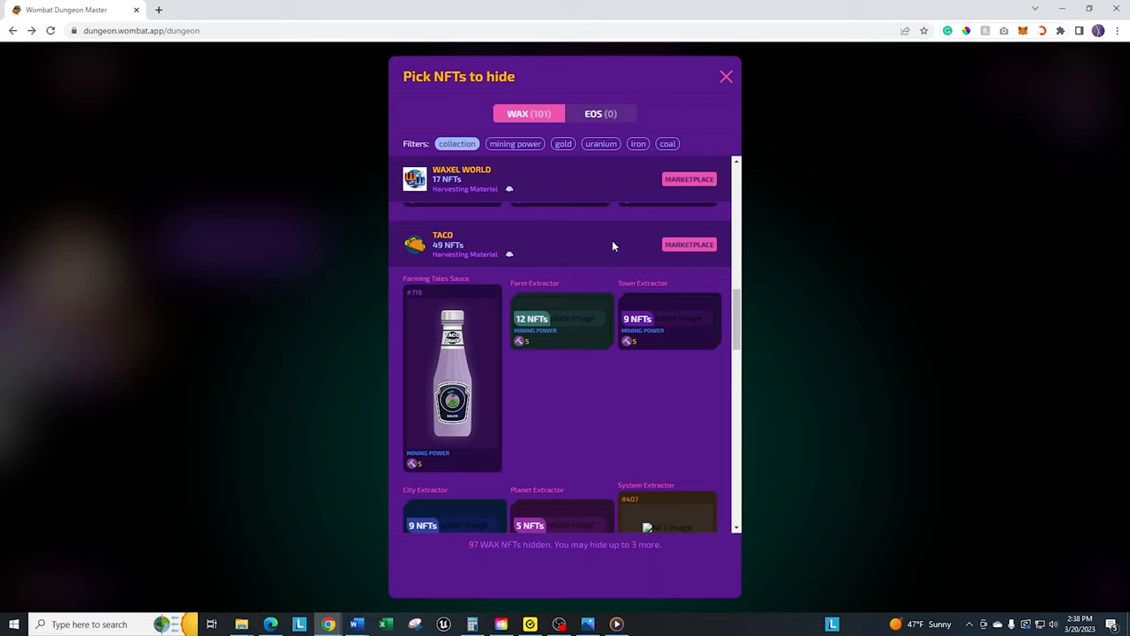
scroll("down", 3)
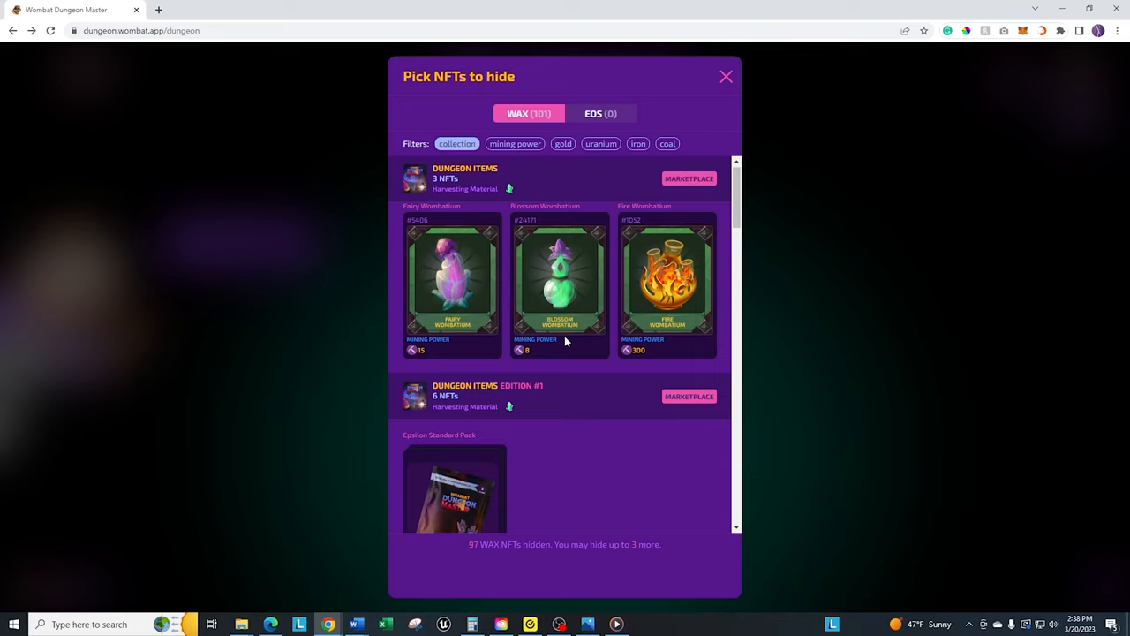
mouse_move(787, 244)
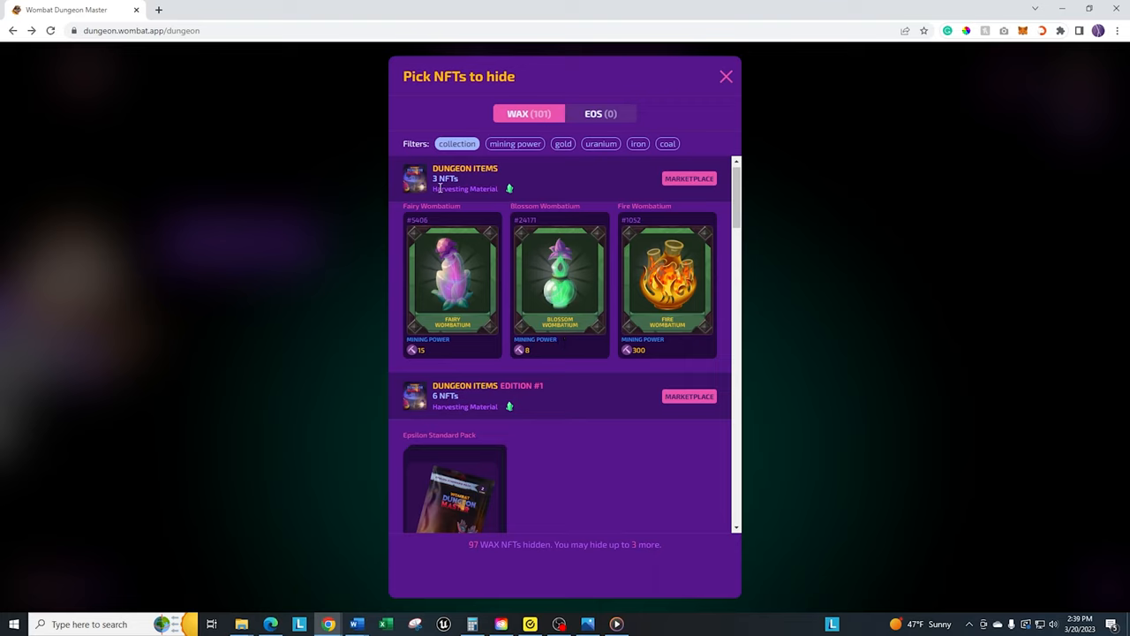
mouse_move(509, 188)
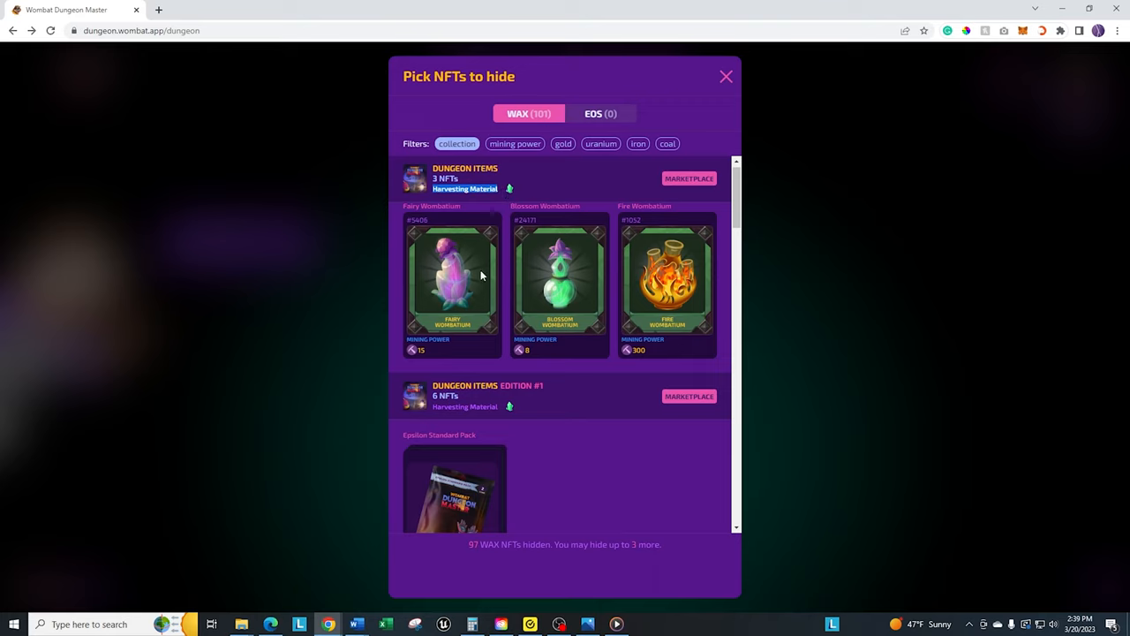
mouse_move(717, 196)
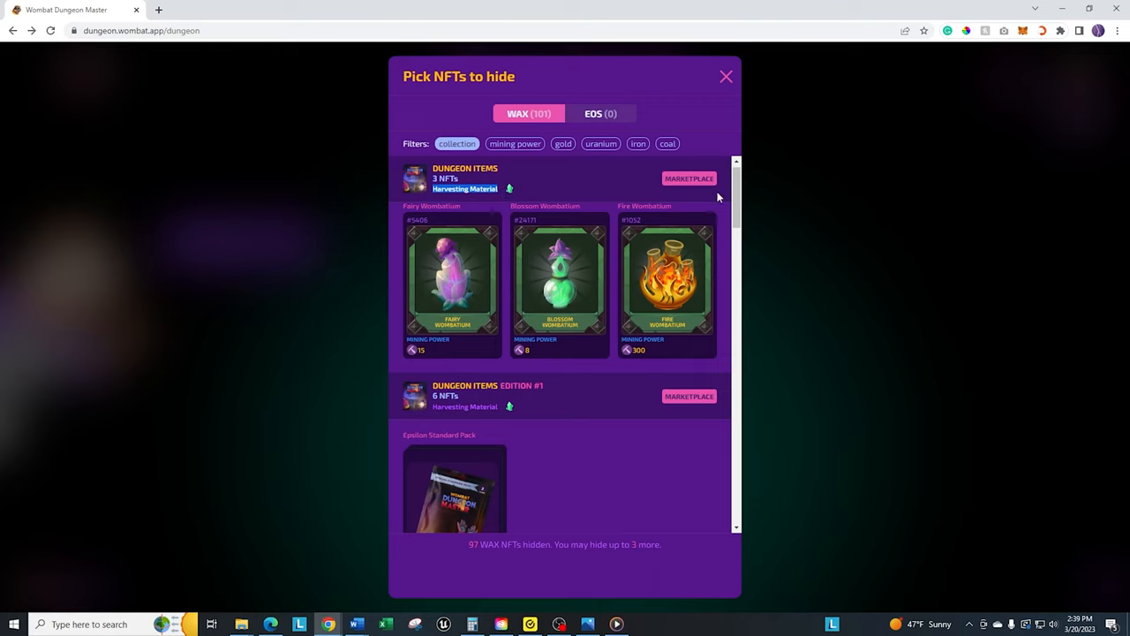
Scroll the hide picker past NeftyBlocks Uncutz, HumbleDrawings, PixtalgiaWax and Non Fungible Drugs to Dungeon Items with Fire Wombatium.
scroll("down", 3)
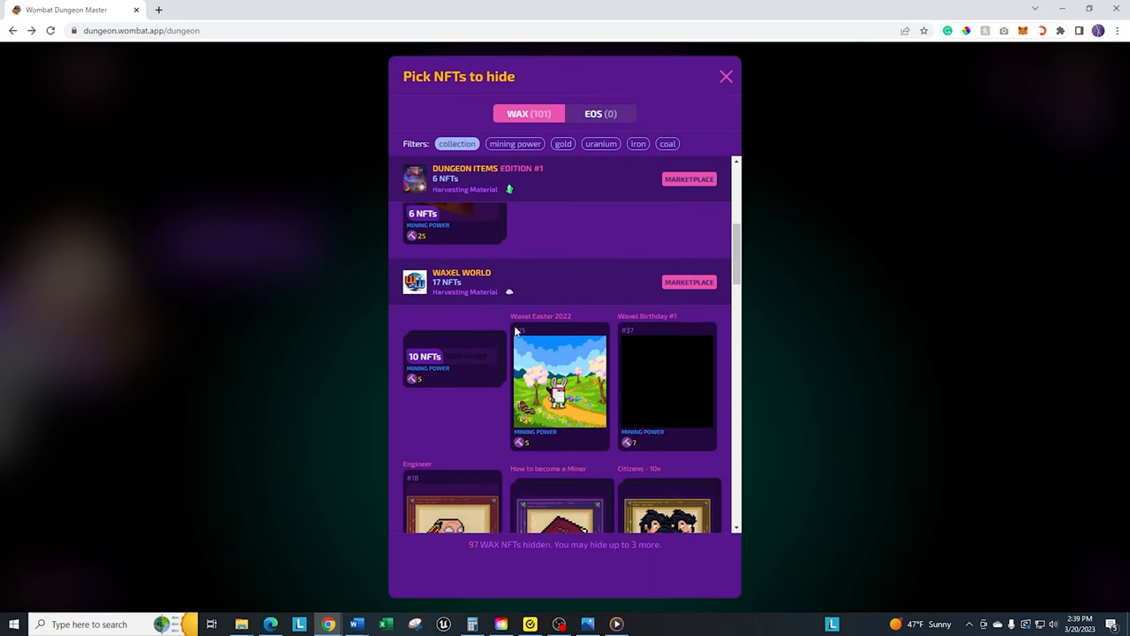
mouse_move(643, 491)
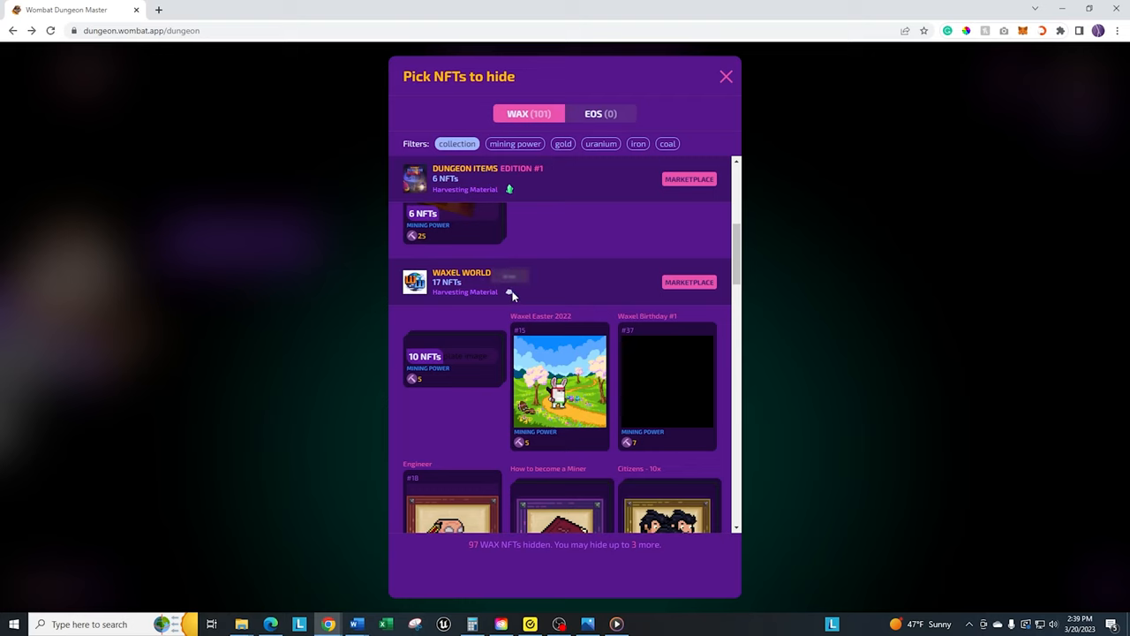
scroll("down", 3)
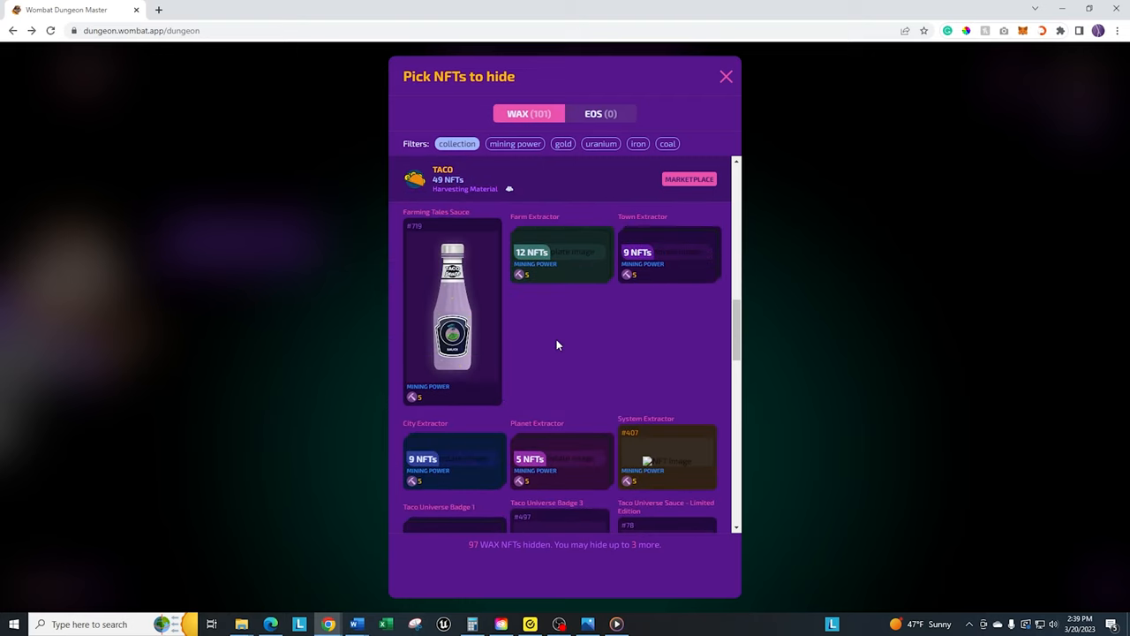
scroll("down", 3)
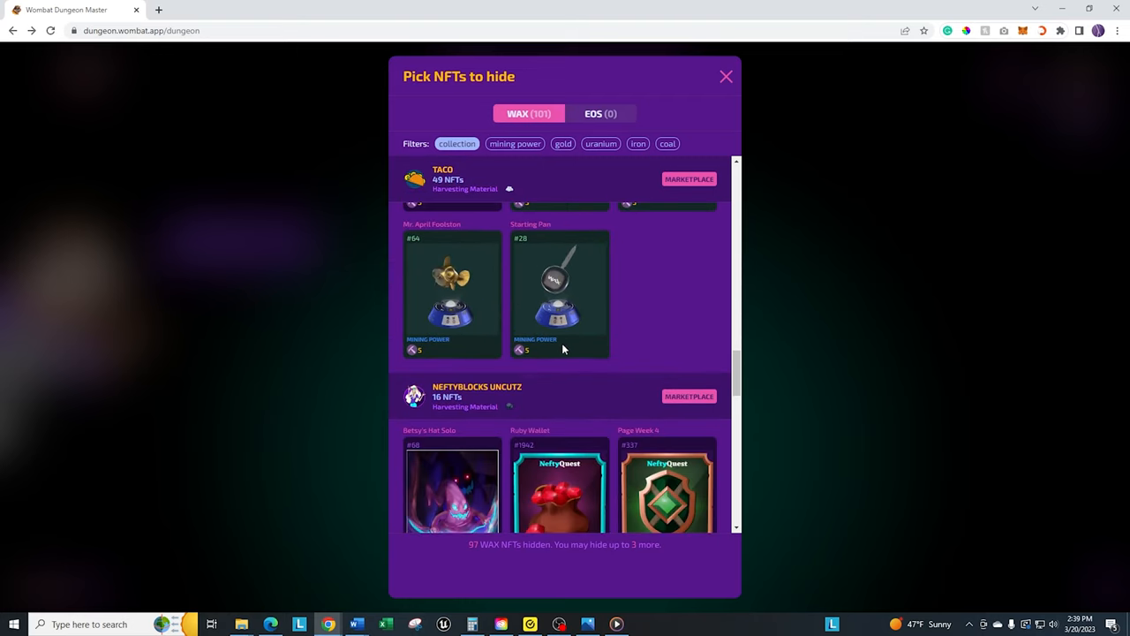
scroll("down", 3)
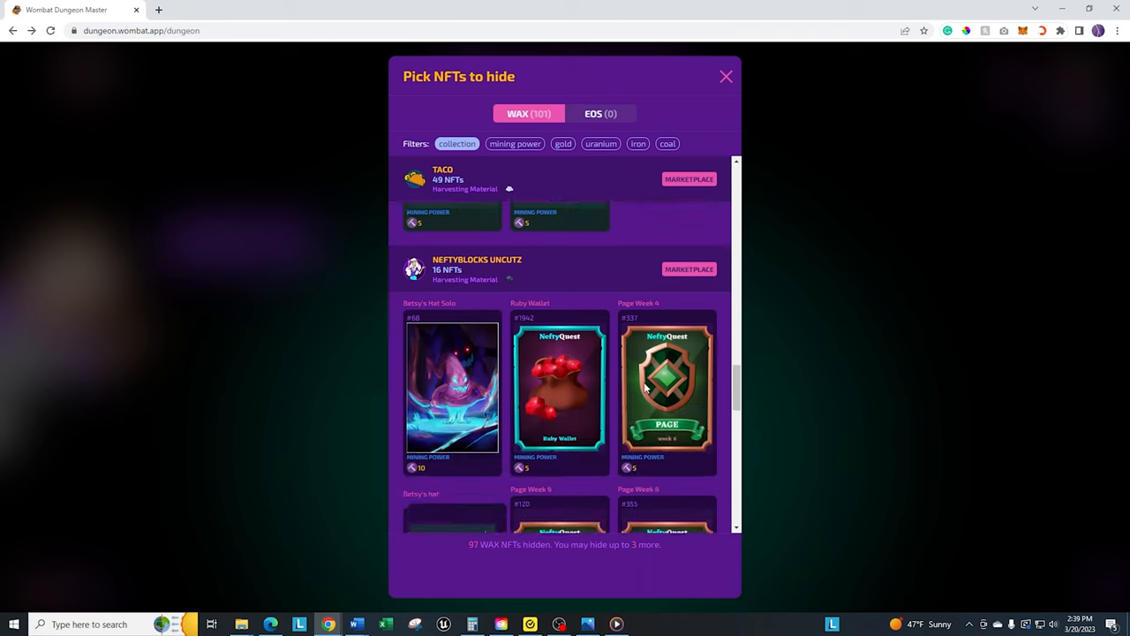
scroll("down", 3)
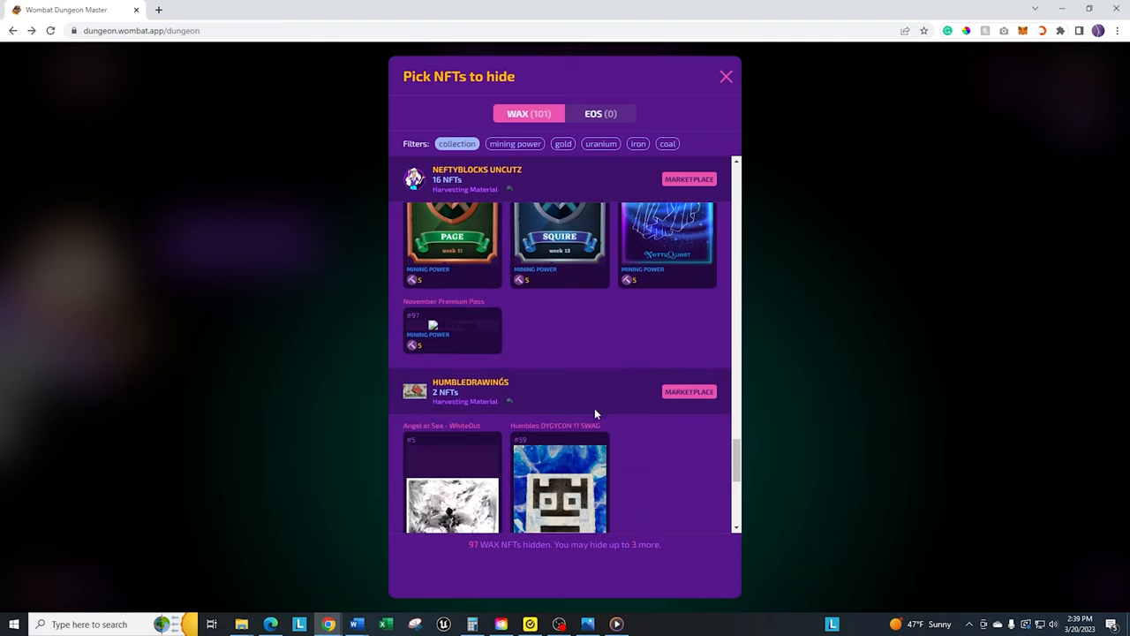
scroll("down", 3)
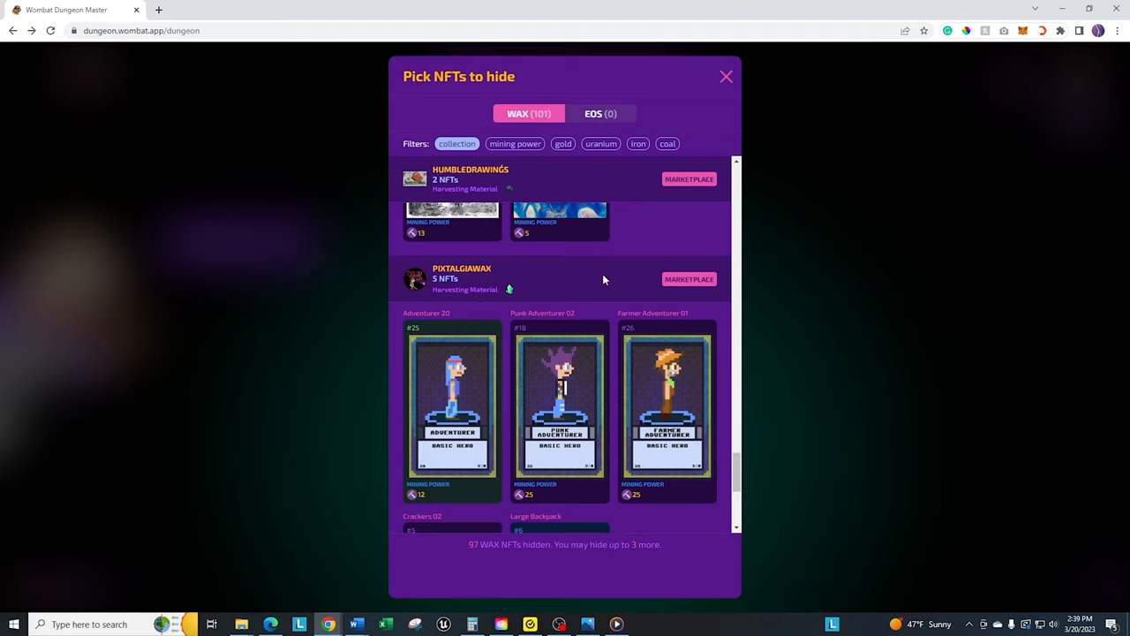
scroll("down", 3)
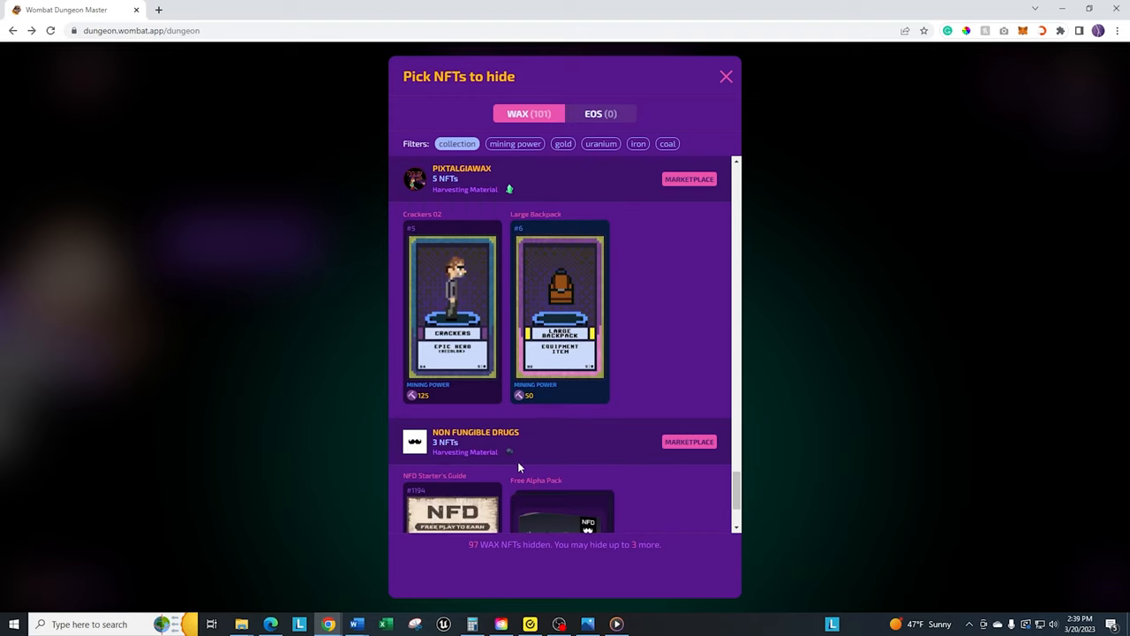
scroll("down", 3)
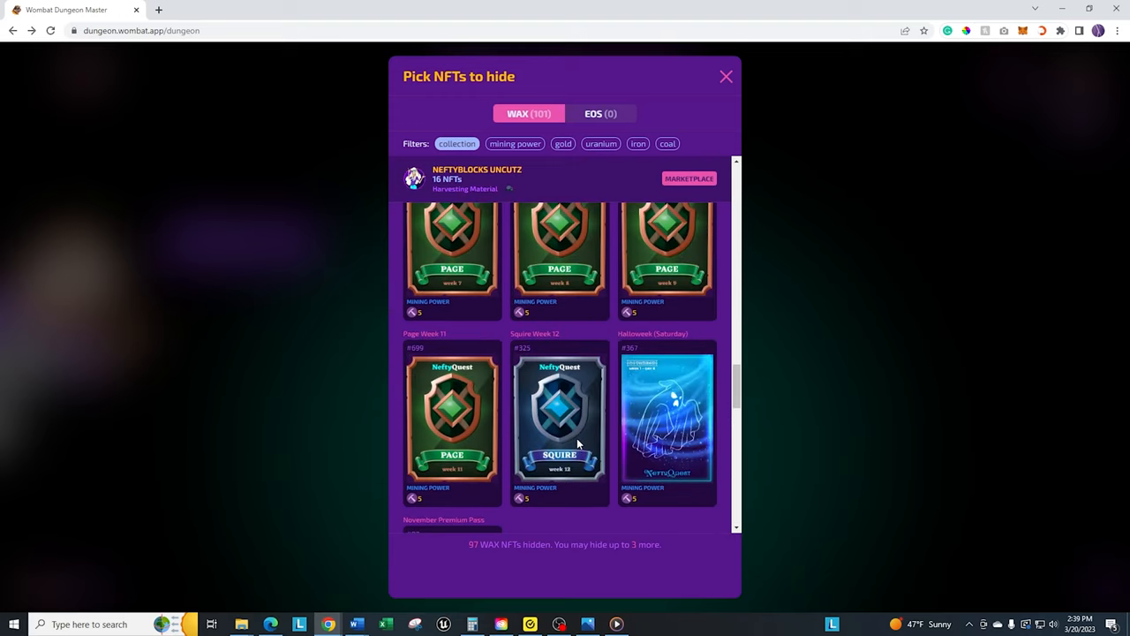
scroll("down", 3)
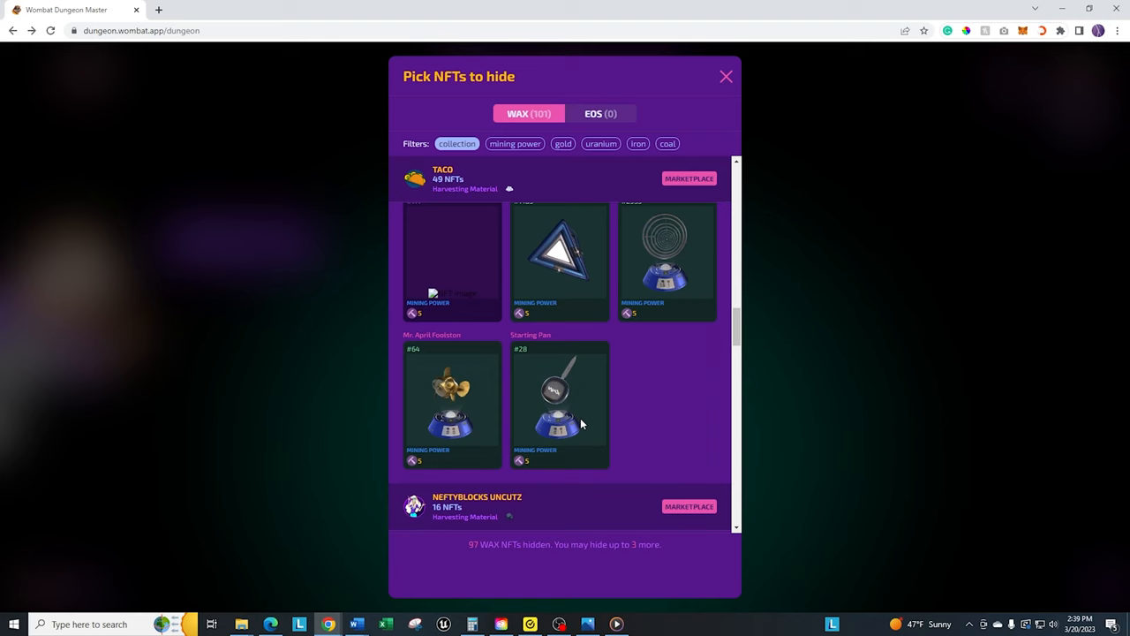
scroll("down", 3)
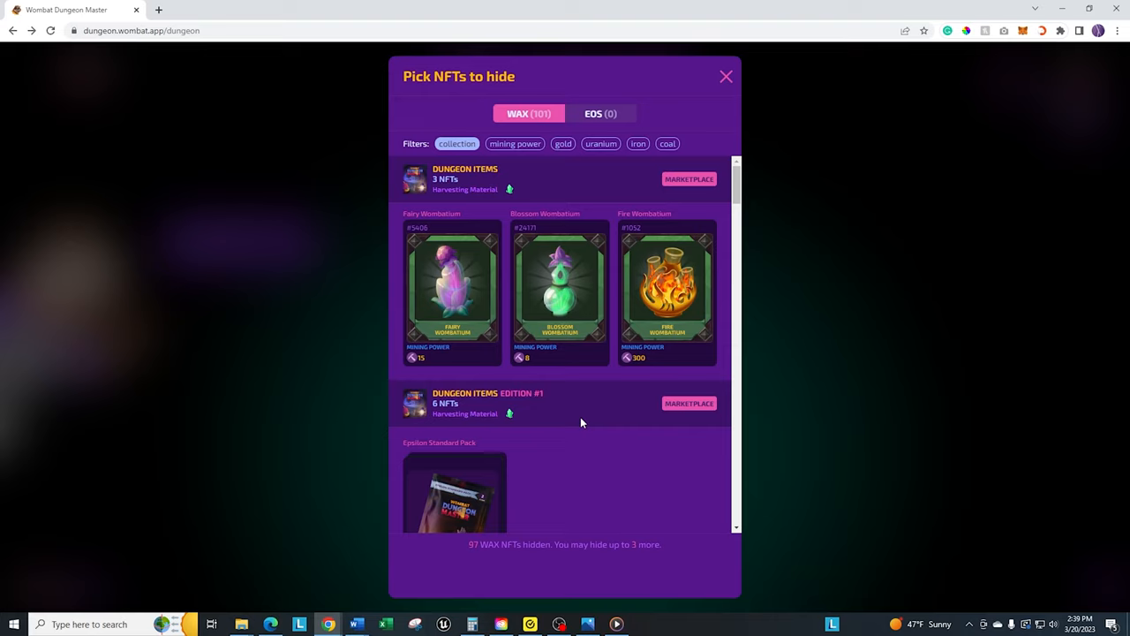
mouse_move(643, 363)
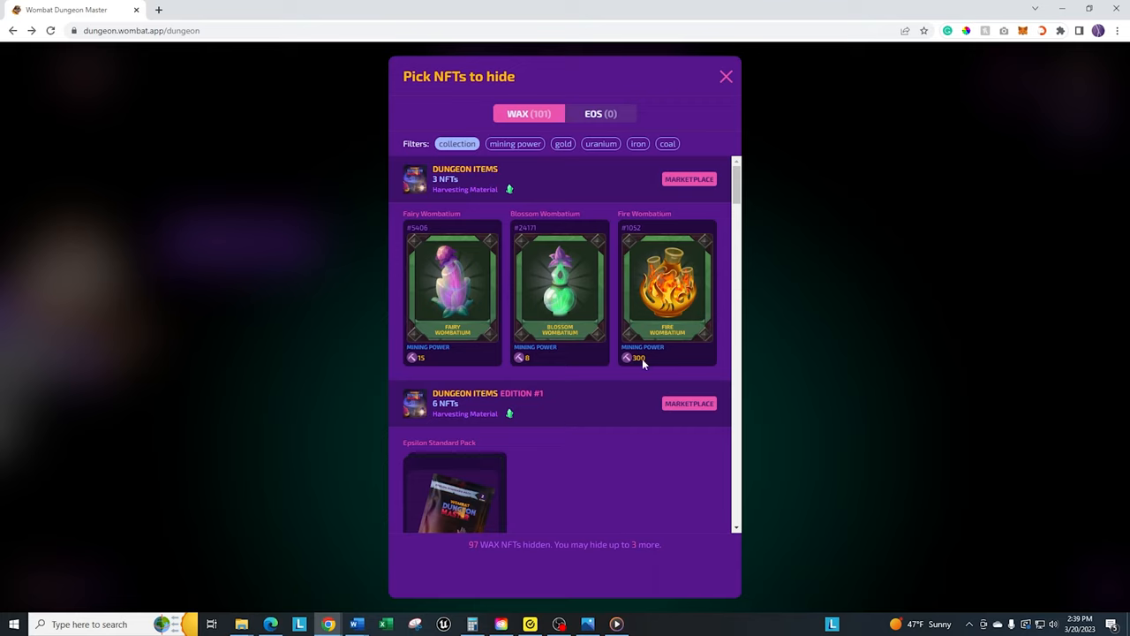
mouse_move(695, 293)
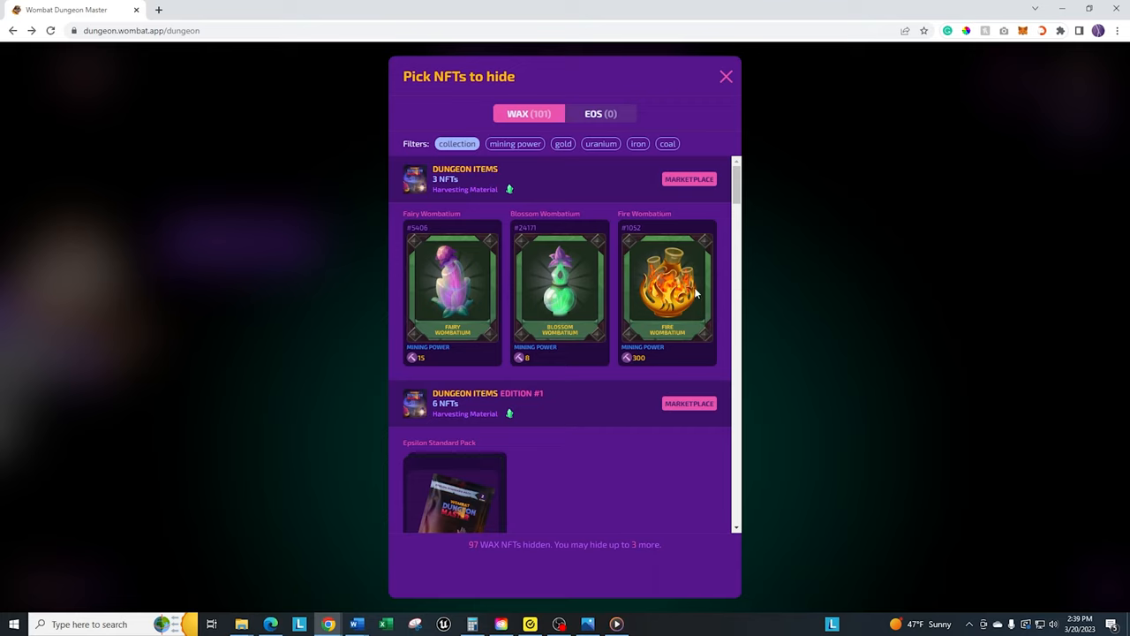
mouse_move(626, 237)
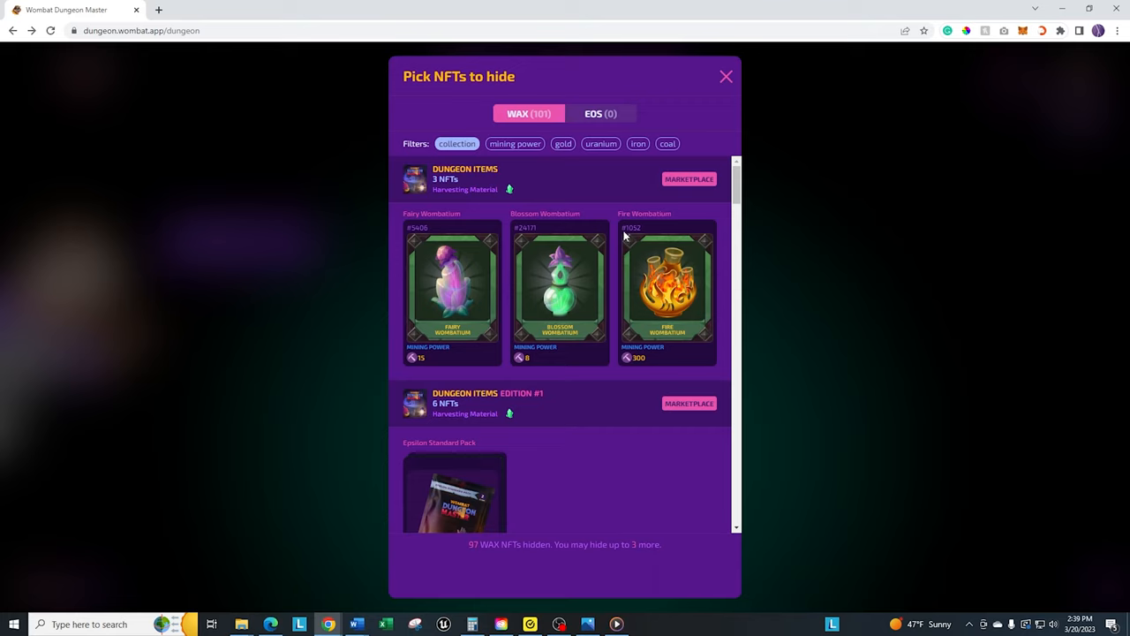
mouse_move(749, 332)
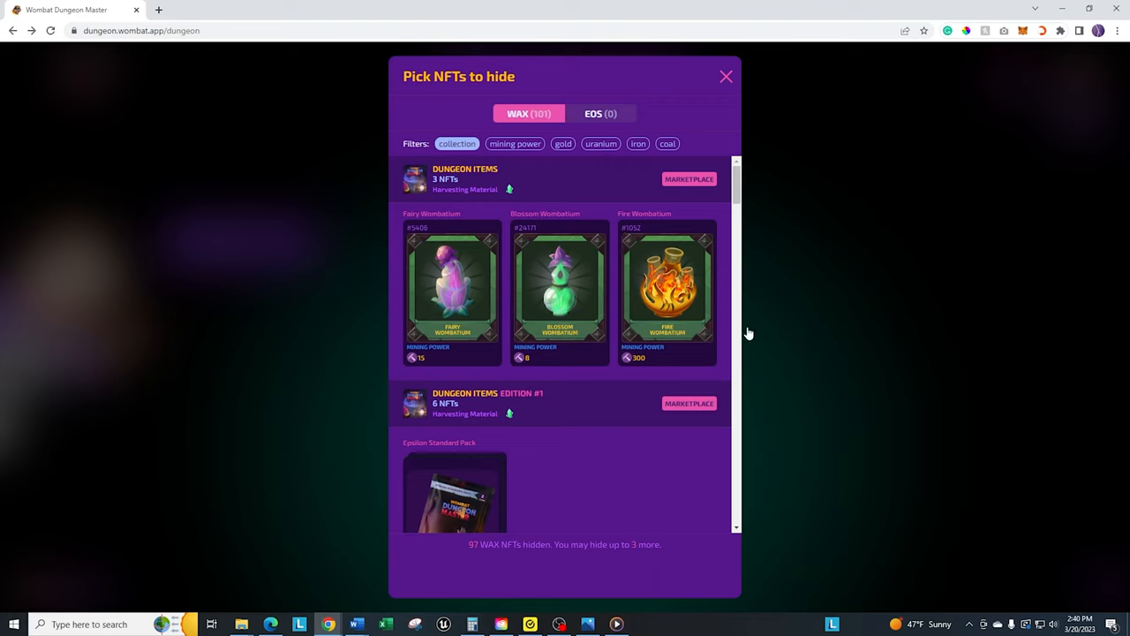
mouse_move(729, 362)
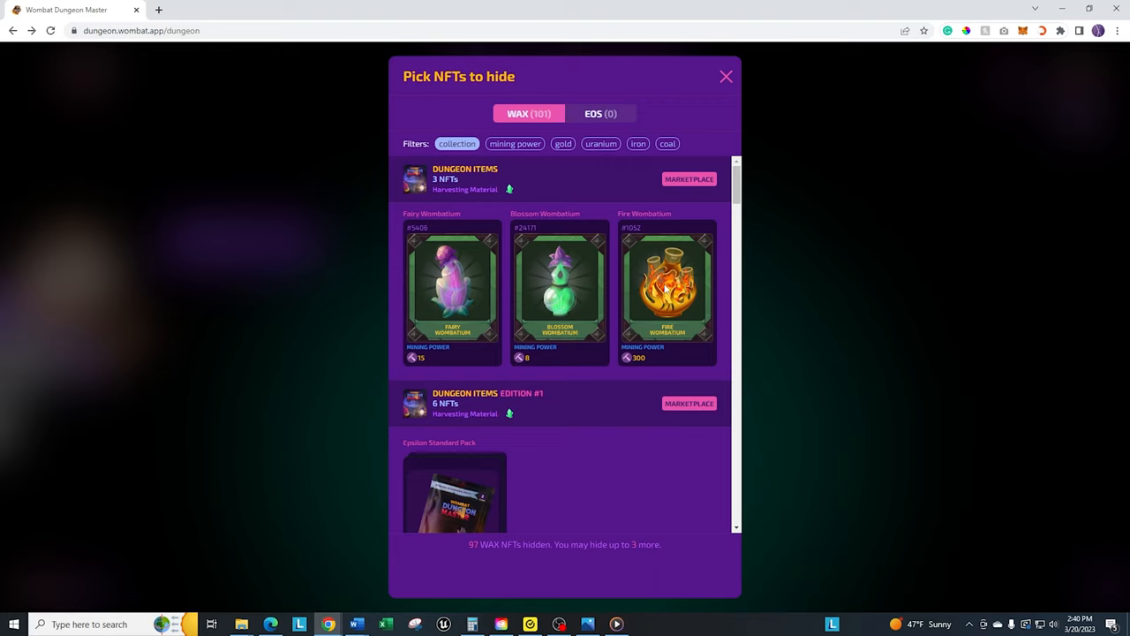
mouse_move(675, 236)
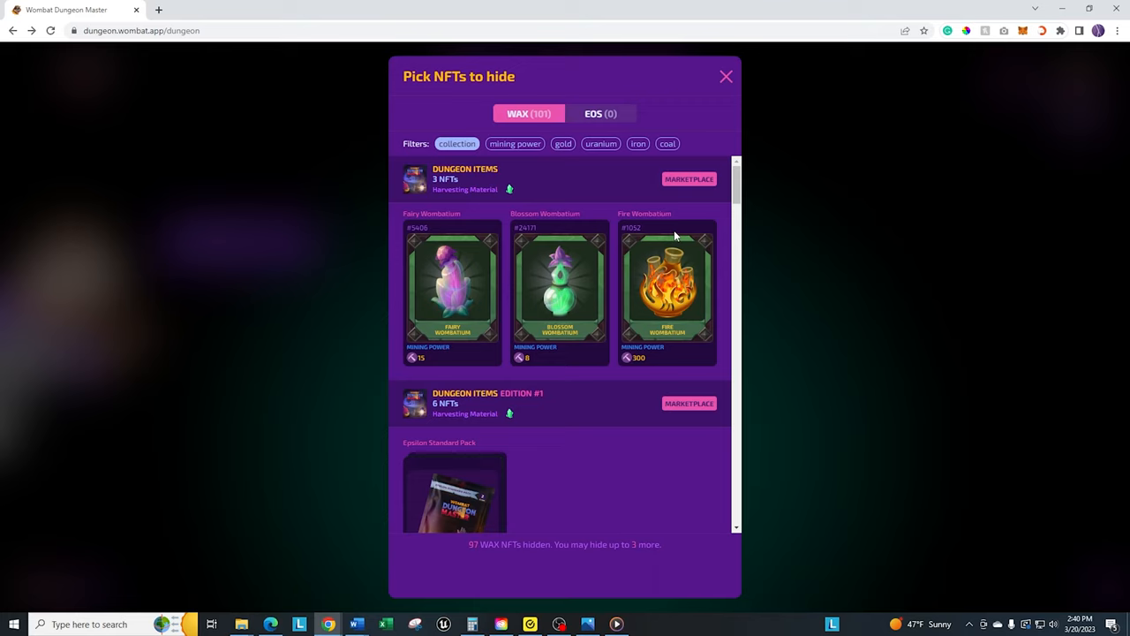
mouse_move(644, 362)
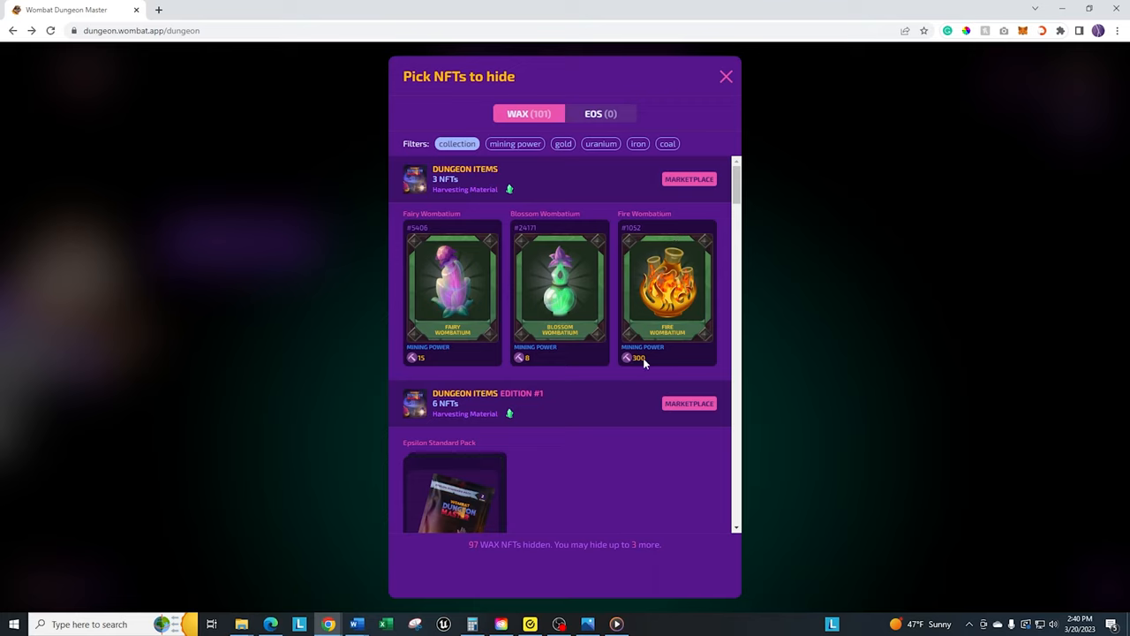
mouse_move(667, 311)
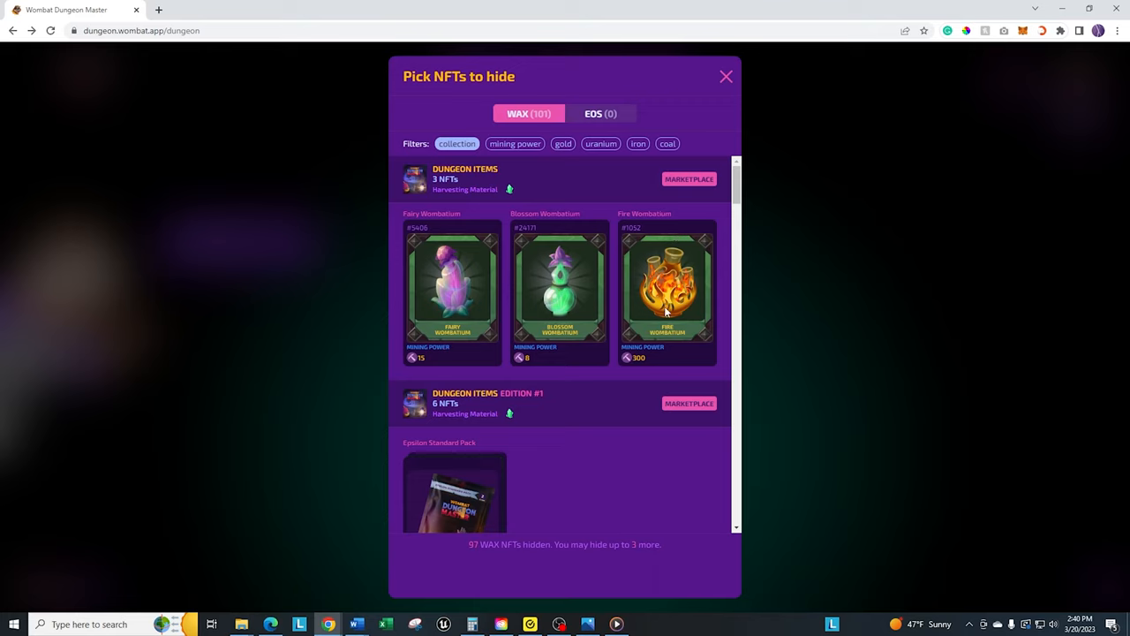
Hide the selected Fire Wombatium, confirming the staking so the dungeon reports 105 NFTs hidden.
left_click(668, 291)
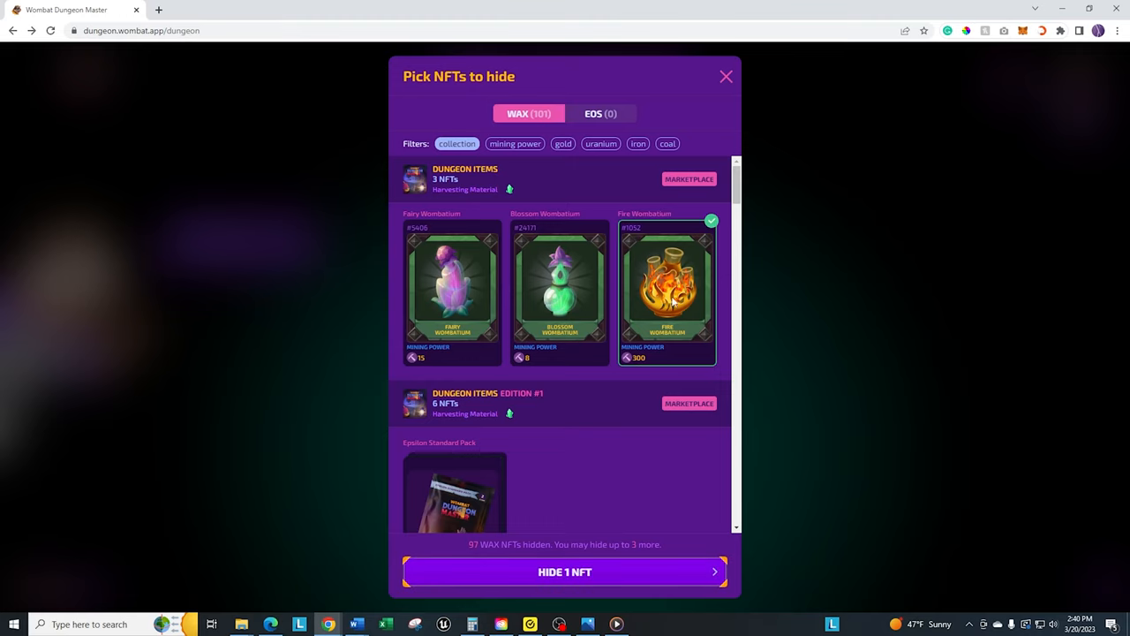
mouse_move(422, 557)
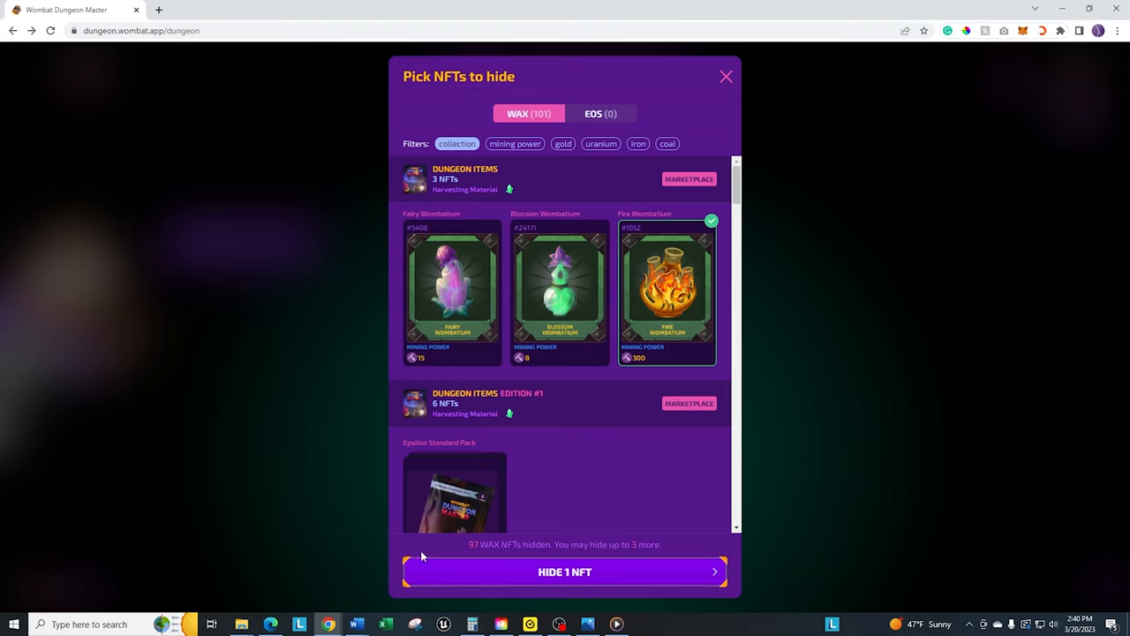
mouse_move(600, 556)
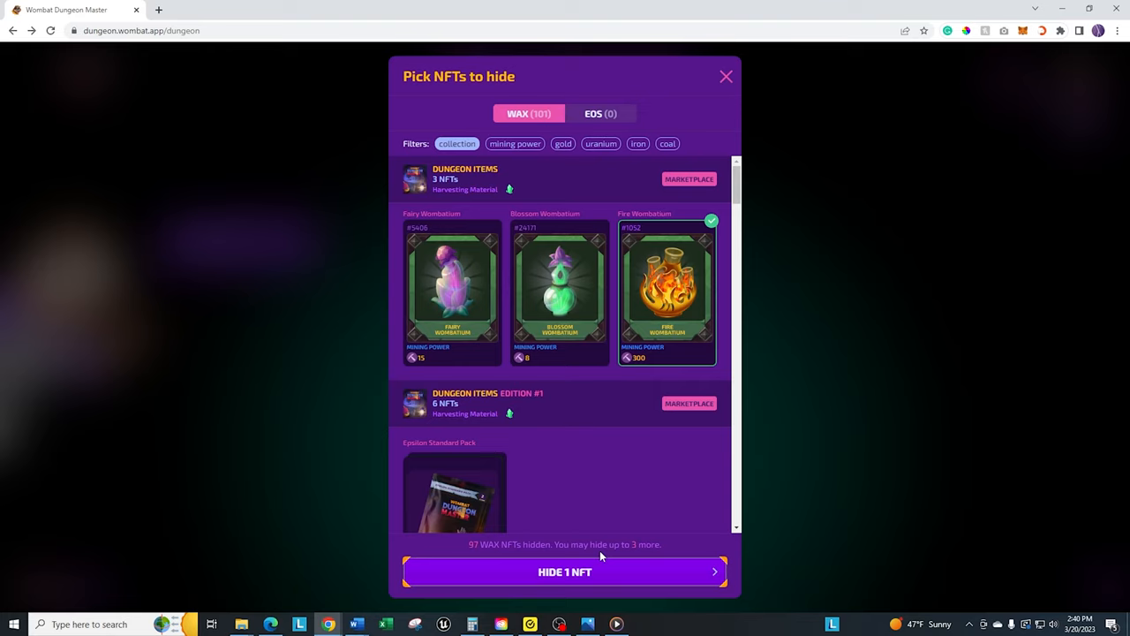
mouse_move(591, 574)
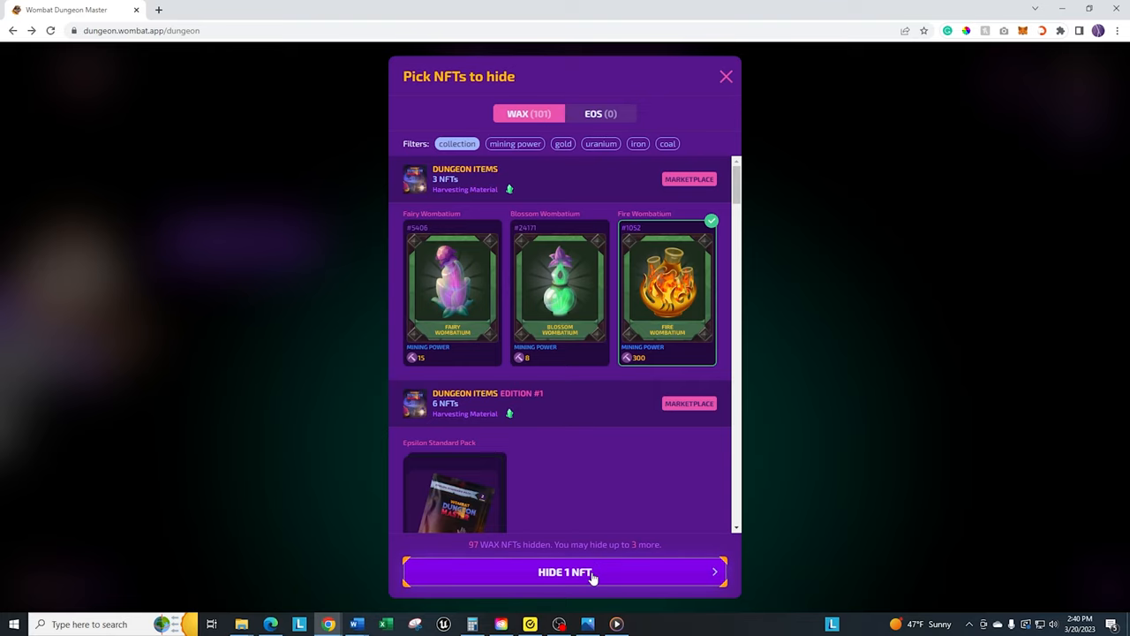
left_click(565, 572)
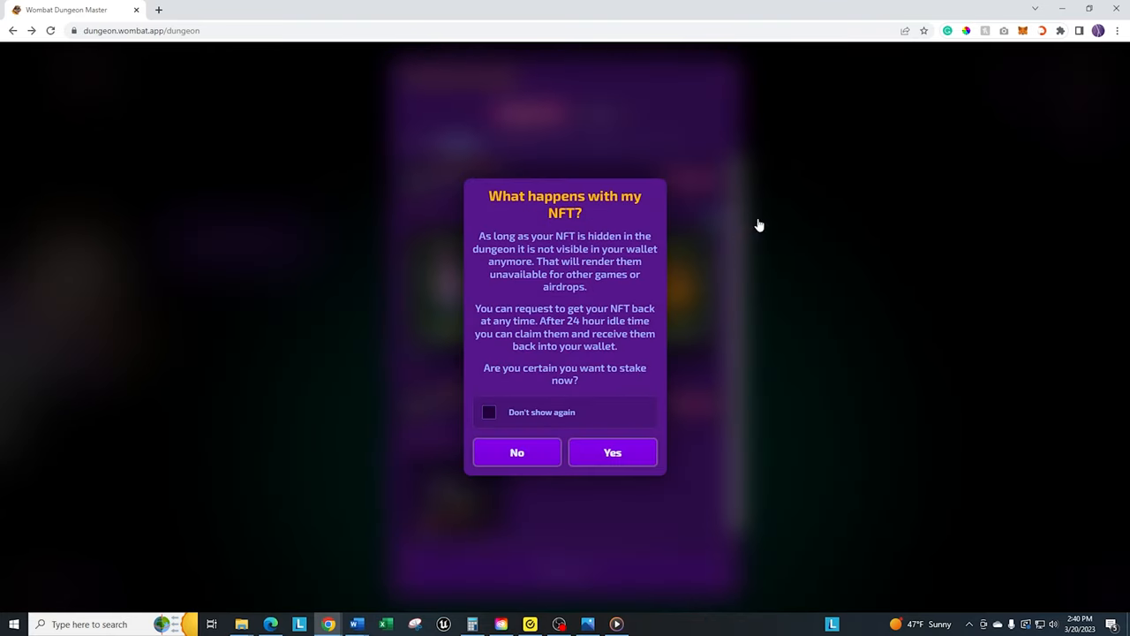
mouse_move(773, 318)
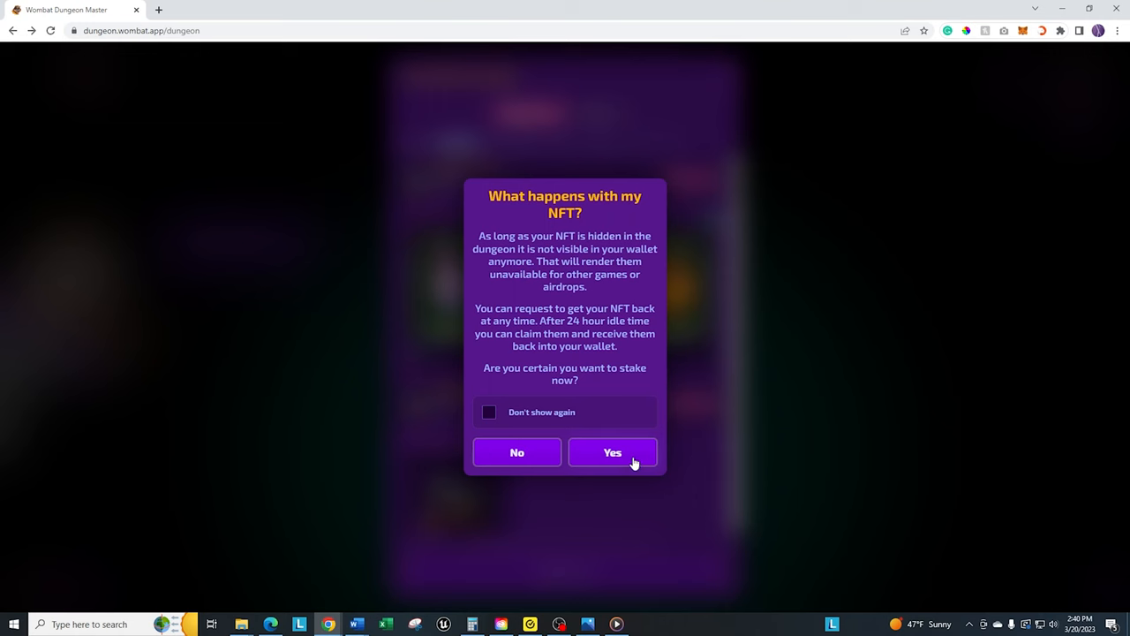
left_click(612, 452)
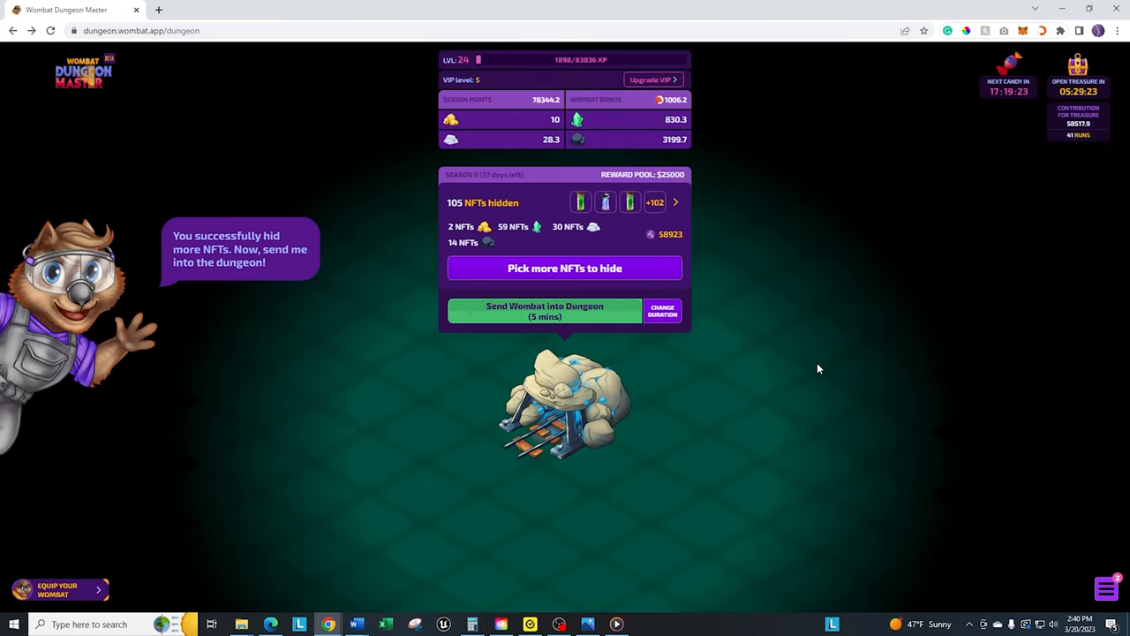
mouse_move(452, 205)
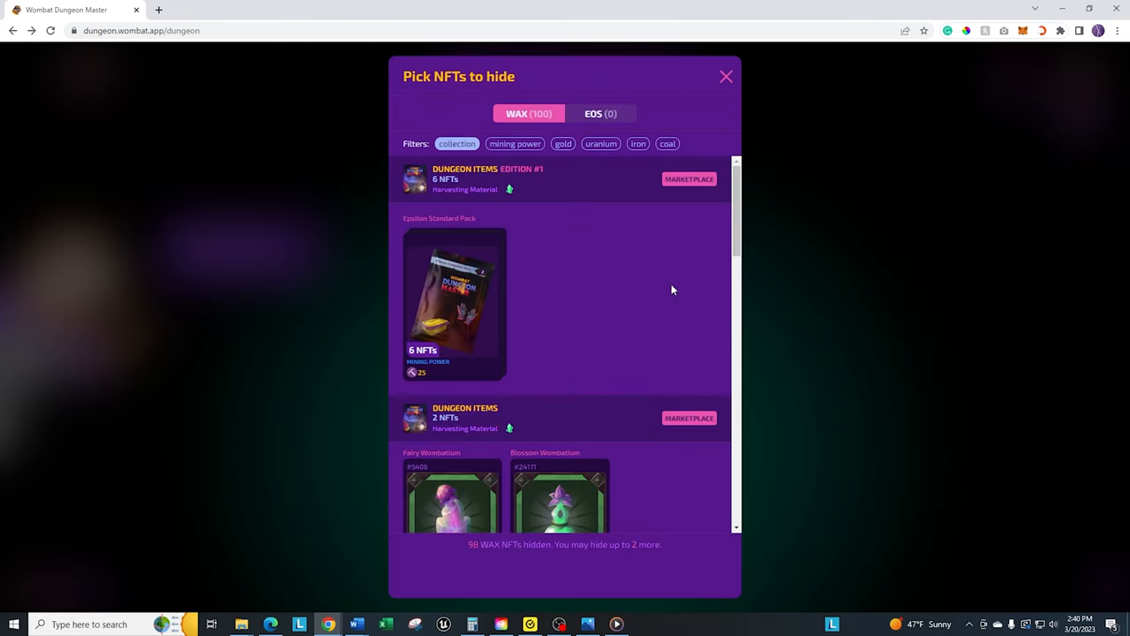
Review the hide picker now without Fire Wombatium and close it to the 105-hidden overview.
scroll("down", 3)
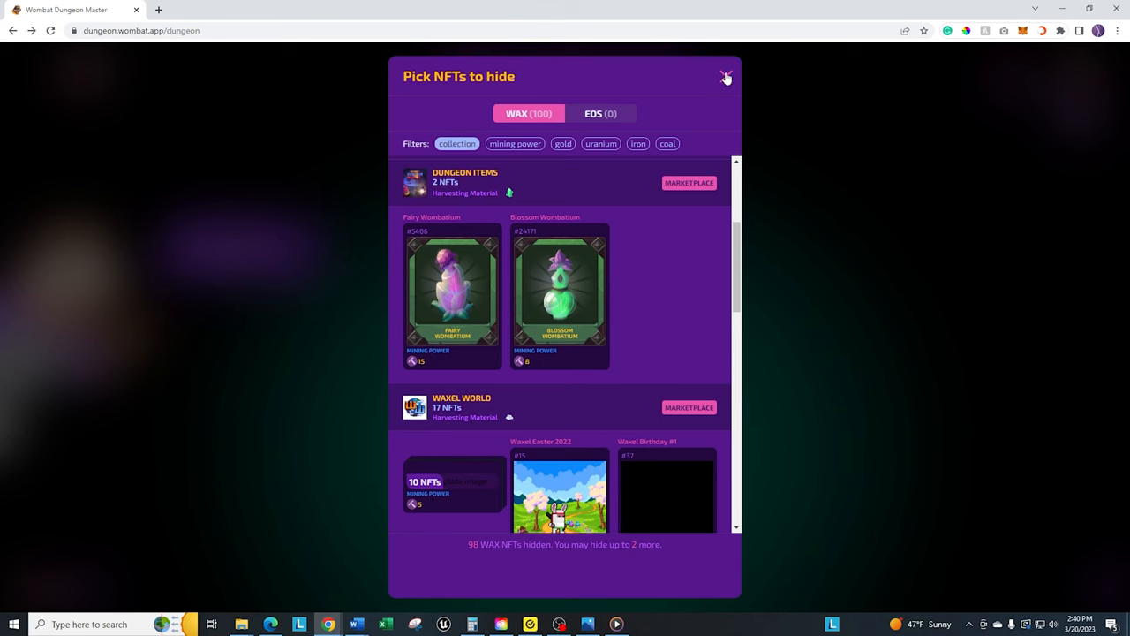
left_click(726, 78)
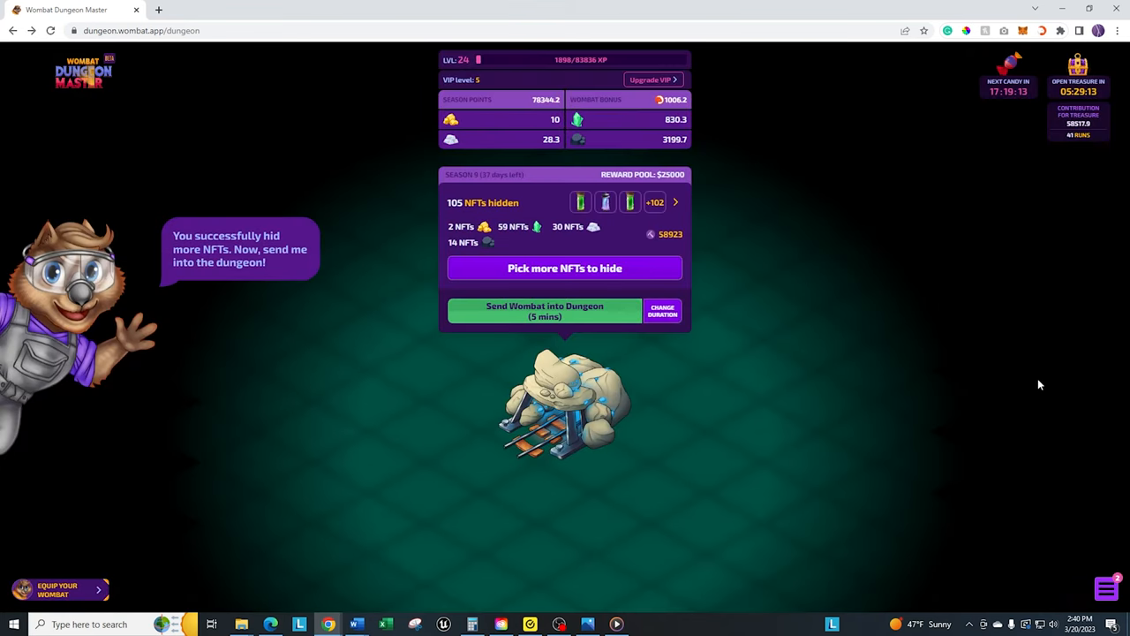
mouse_move(628, 226)
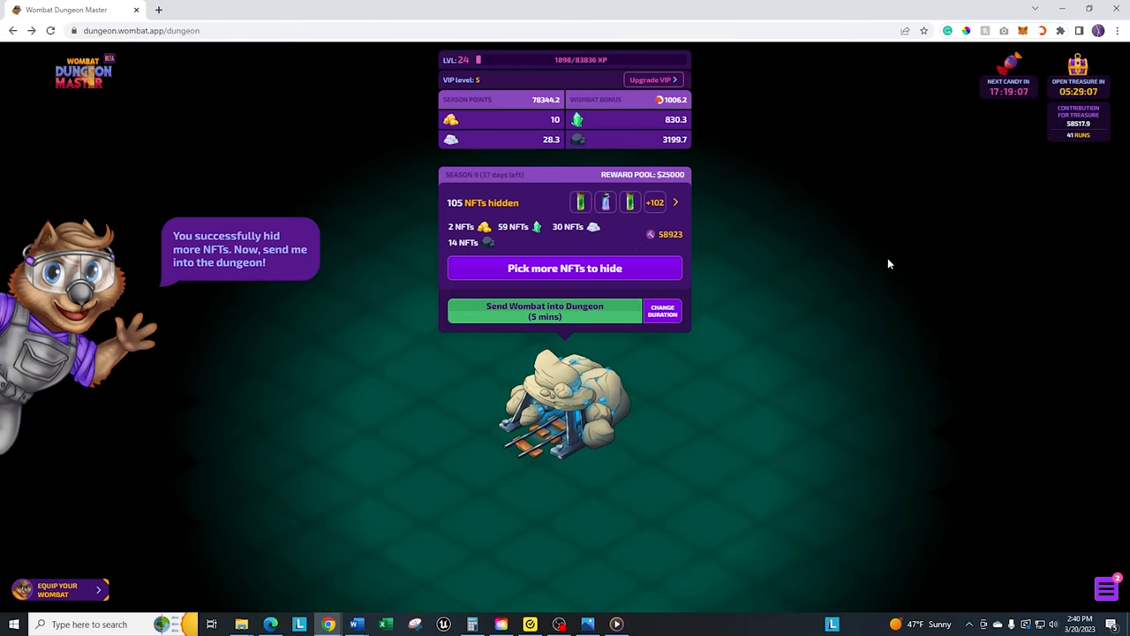
mouse_move(920, 229)
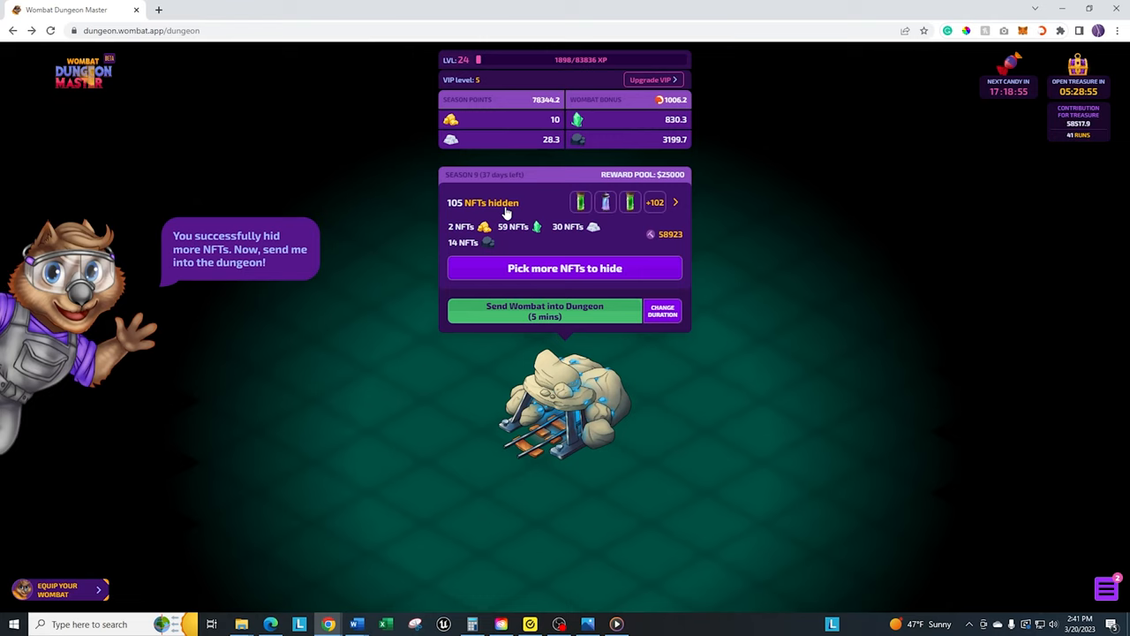
mouse_move(593, 208)
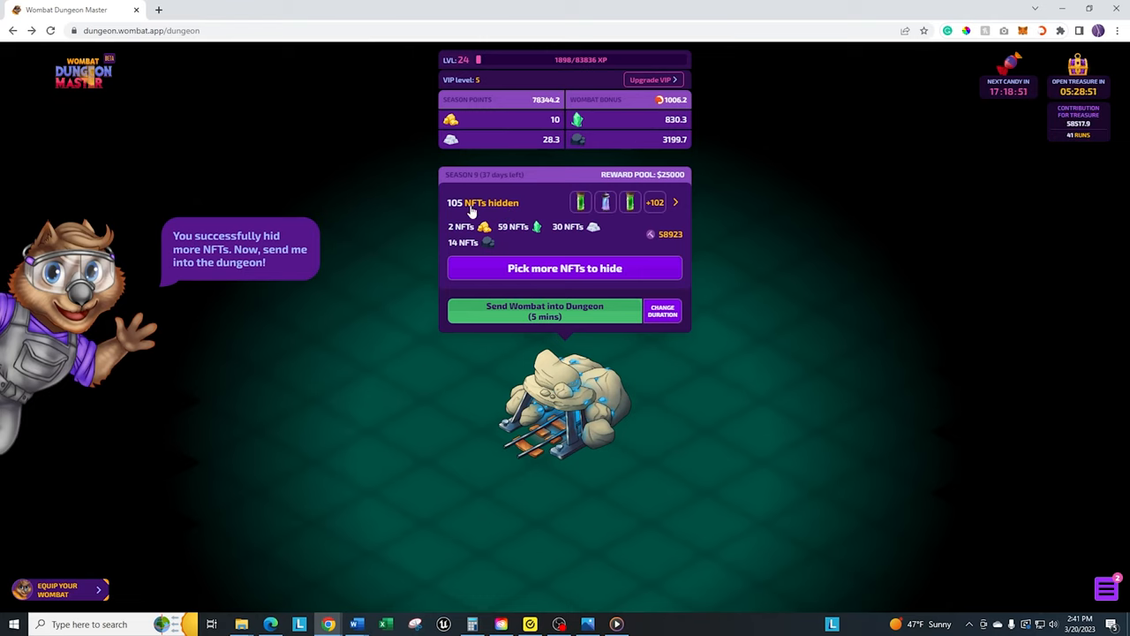
mouse_move(516, 210)
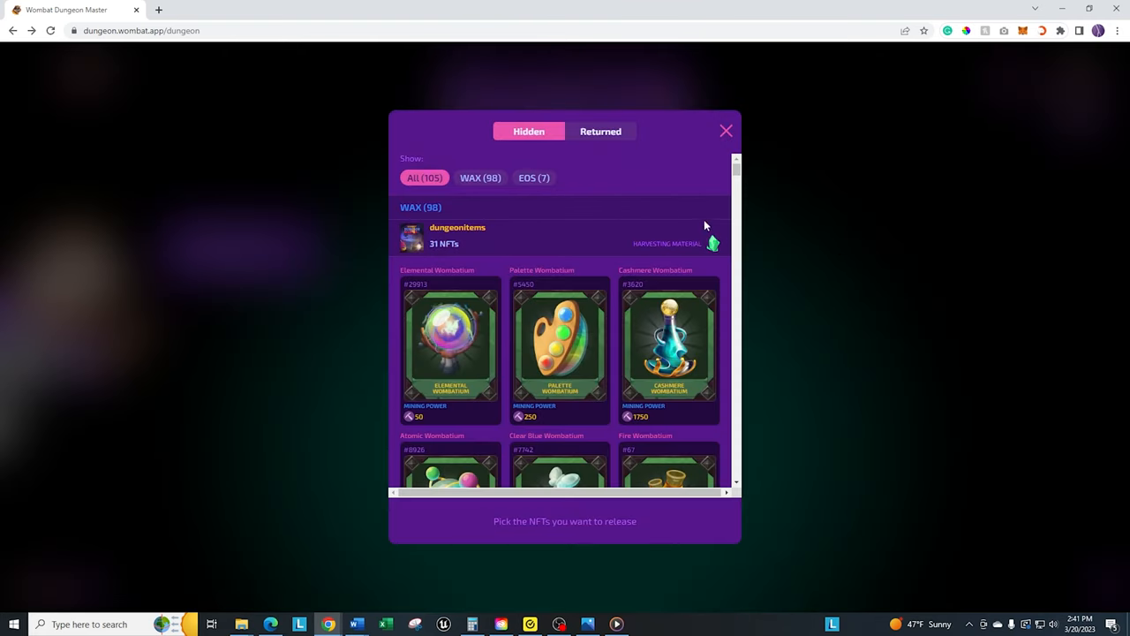
mouse_move(398, 284)
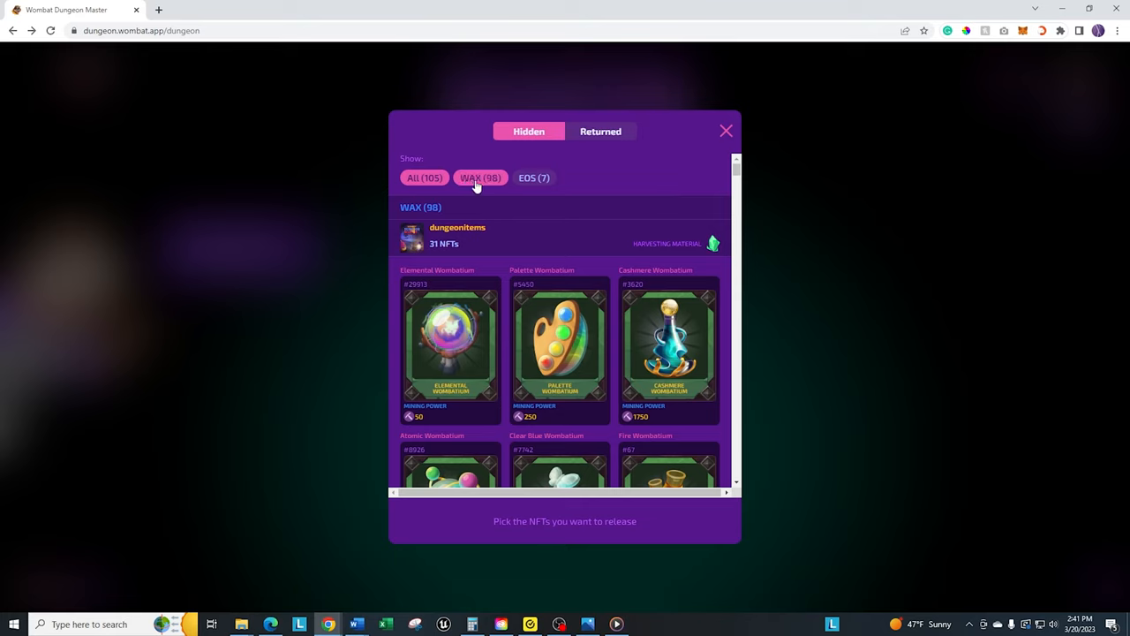
mouse_move(491, 182)
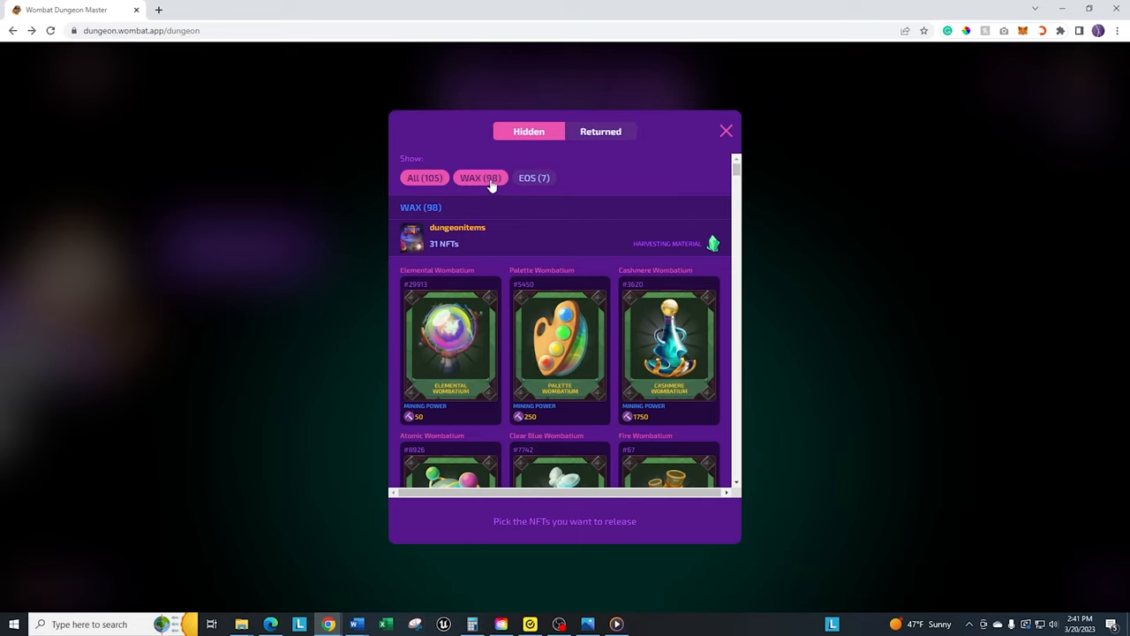
mouse_move(533, 177)
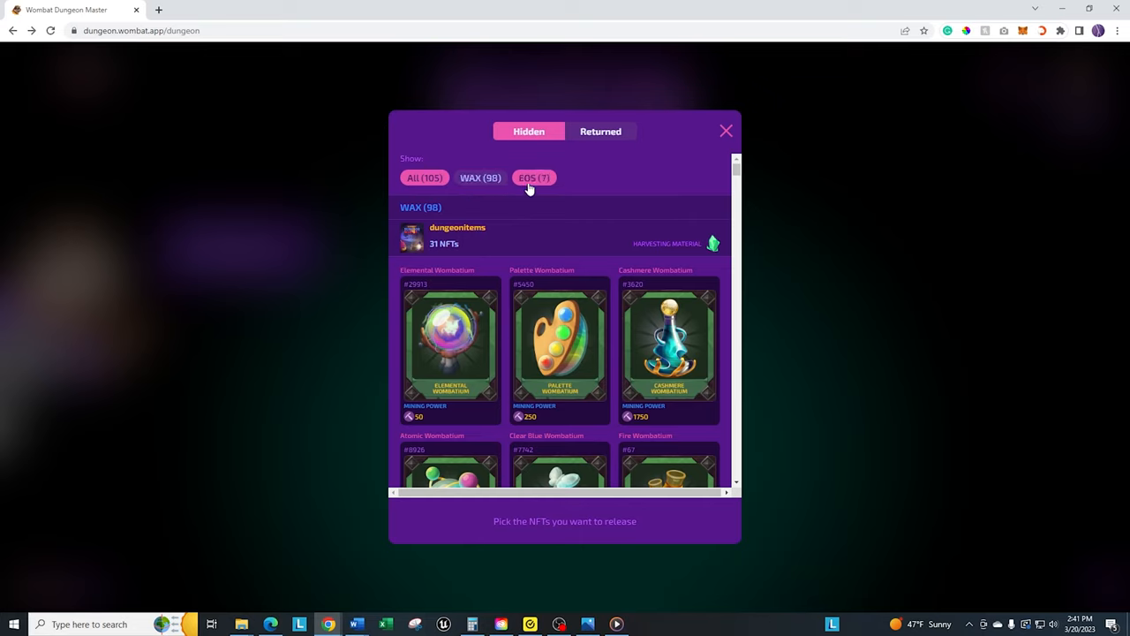
Select a waxelninjas Citizens NFT in the hidden list and release it with the 24h option, leaving 97 hidden.
scroll("down", 3)
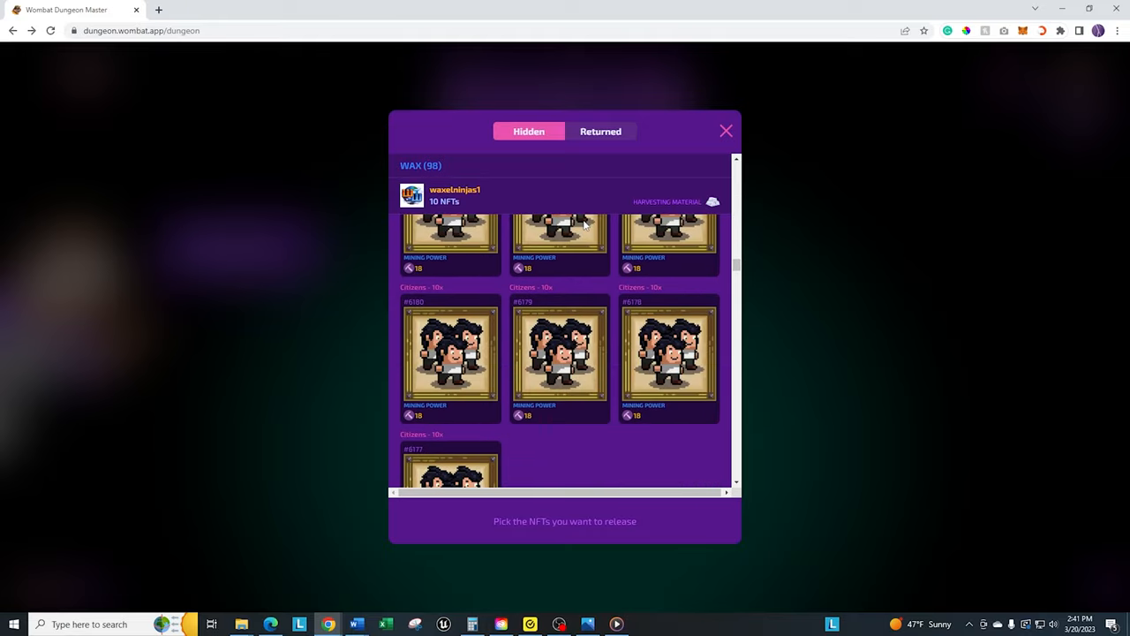
scroll("down", 3)
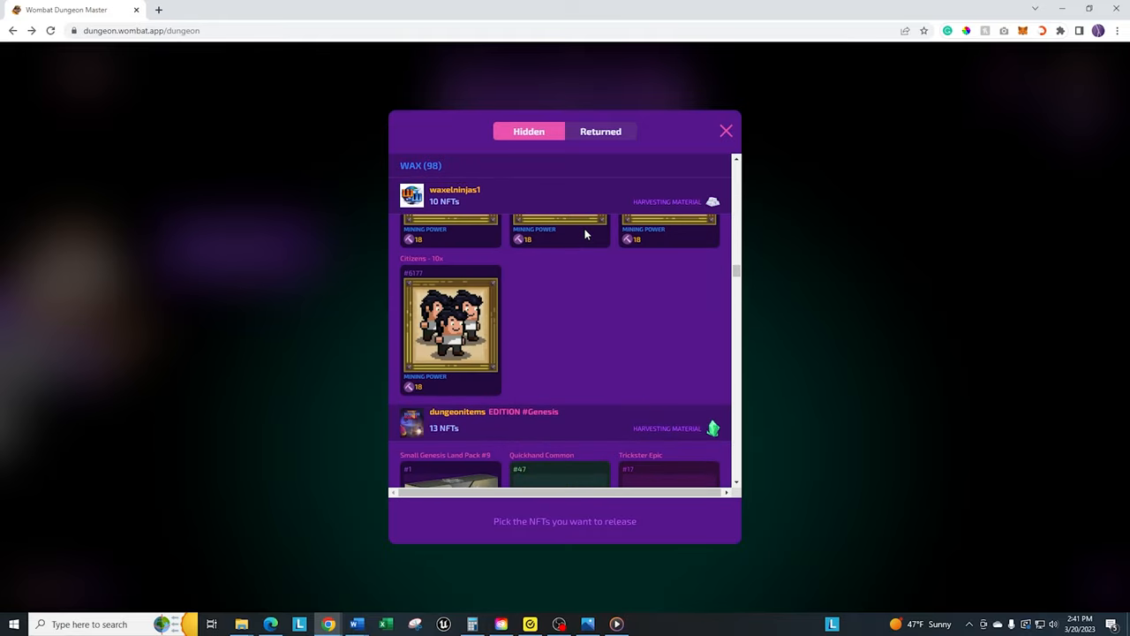
scroll("down", 3)
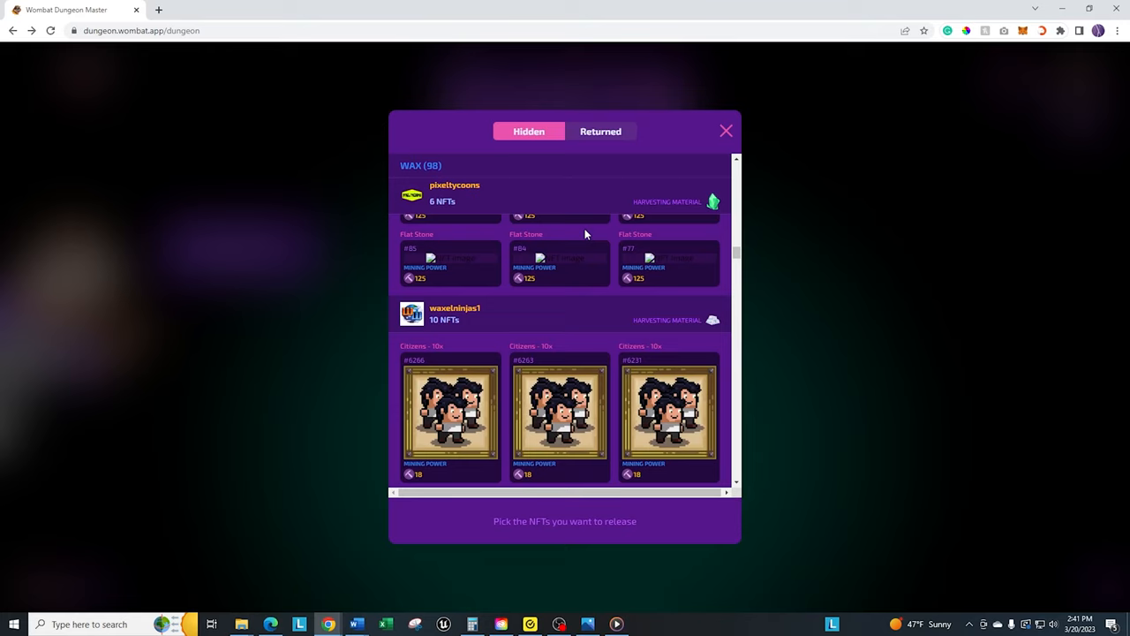
mouse_move(572, 406)
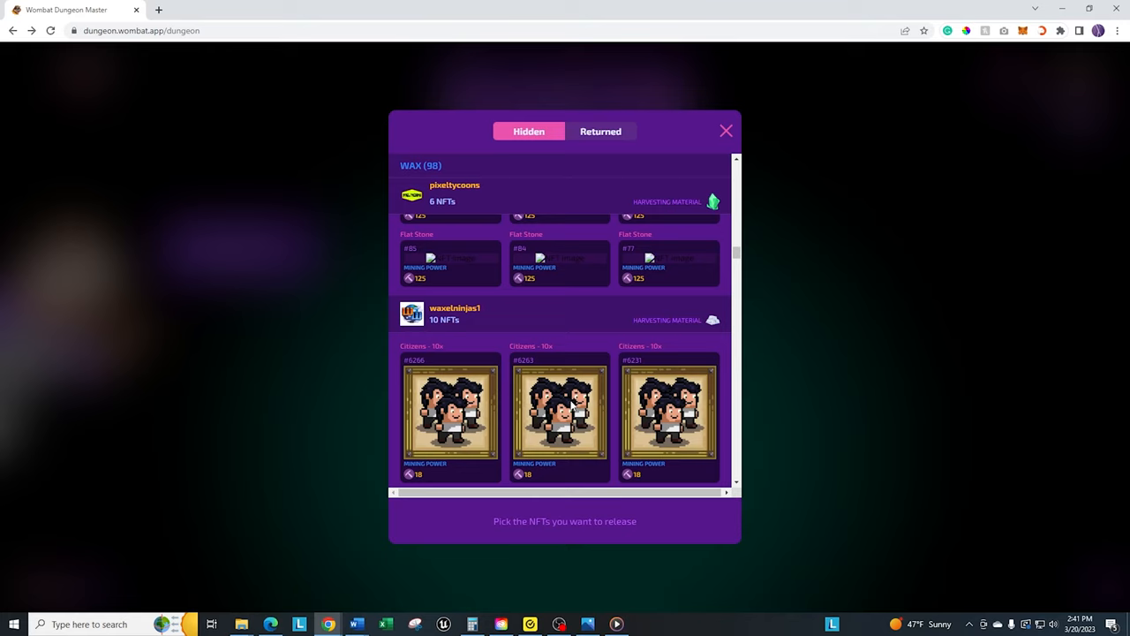
mouse_move(568, 403)
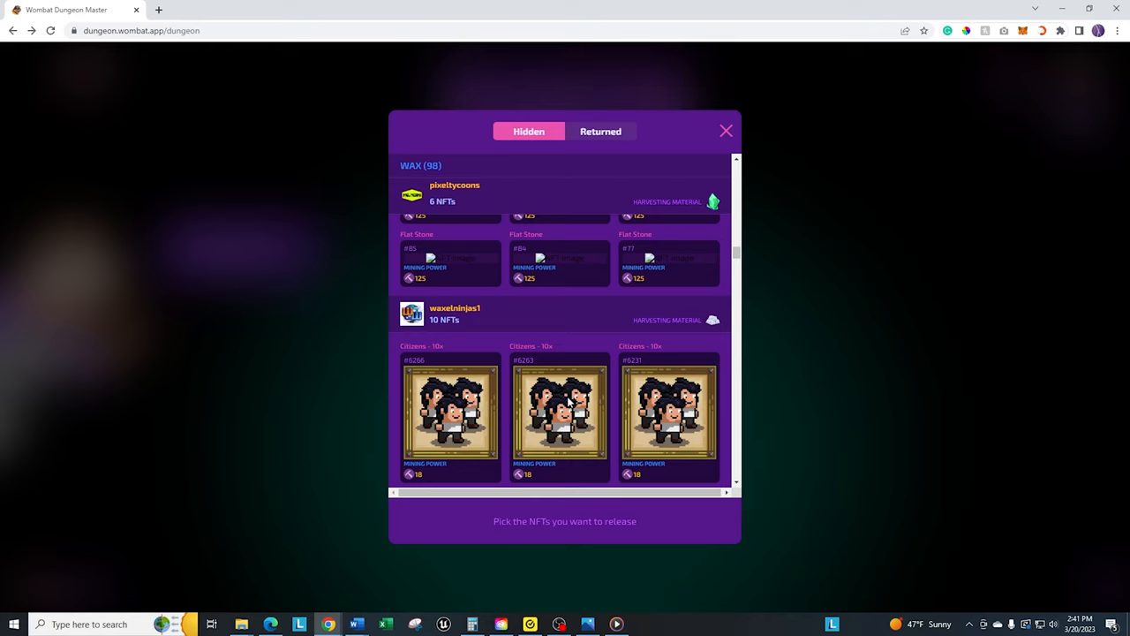
left_click(558, 409)
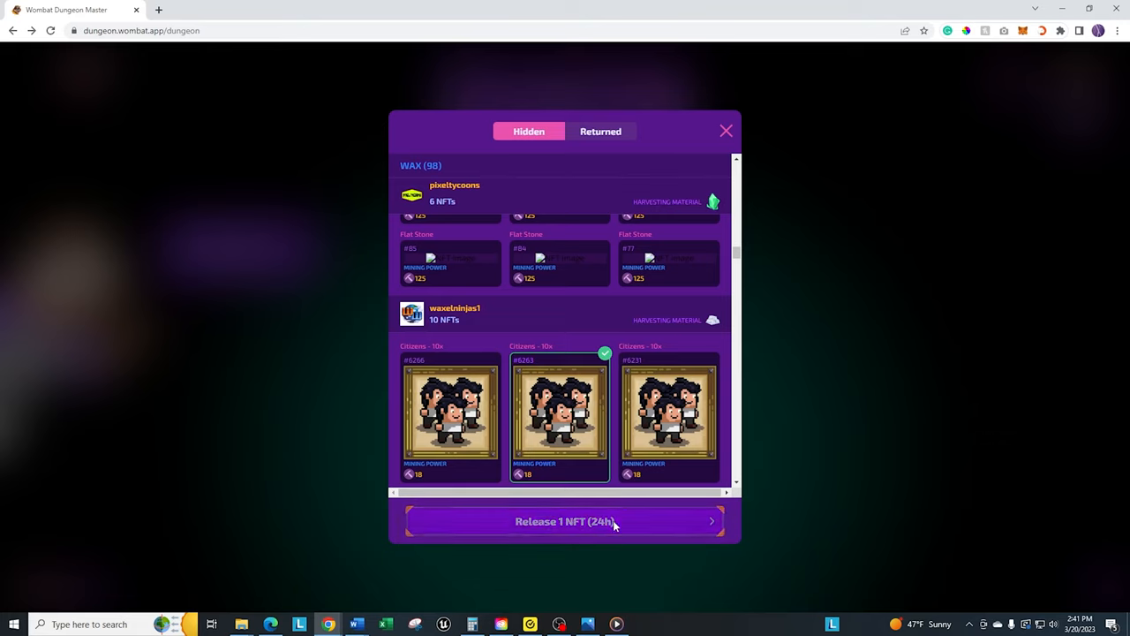
left_click(565, 520)
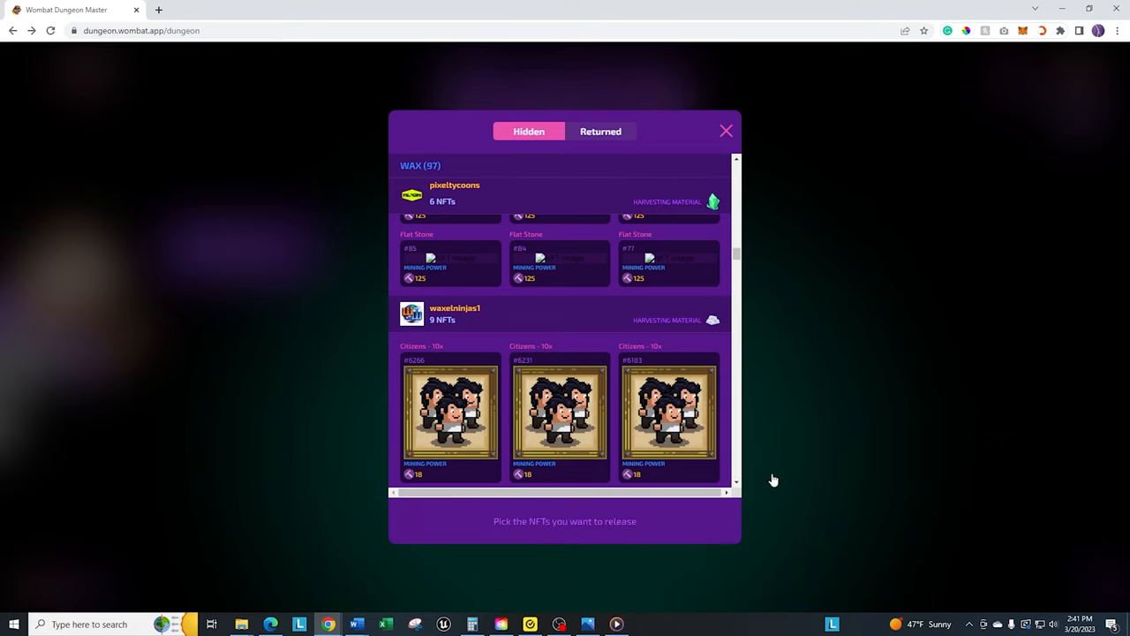
mouse_move(770, 268)
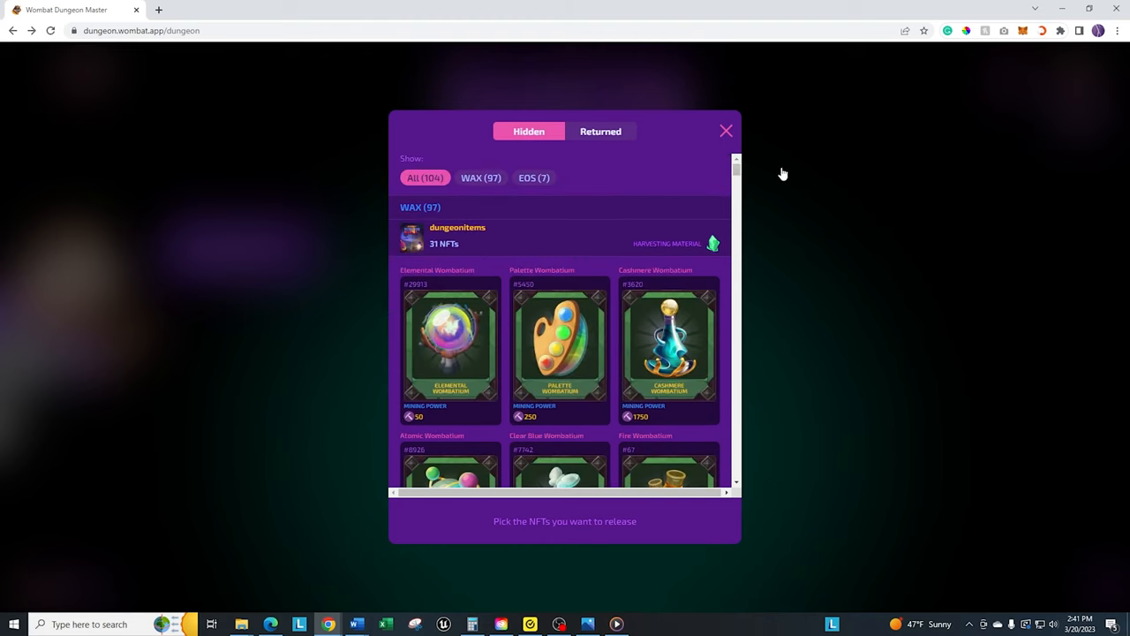
mouse_move(809, 183)
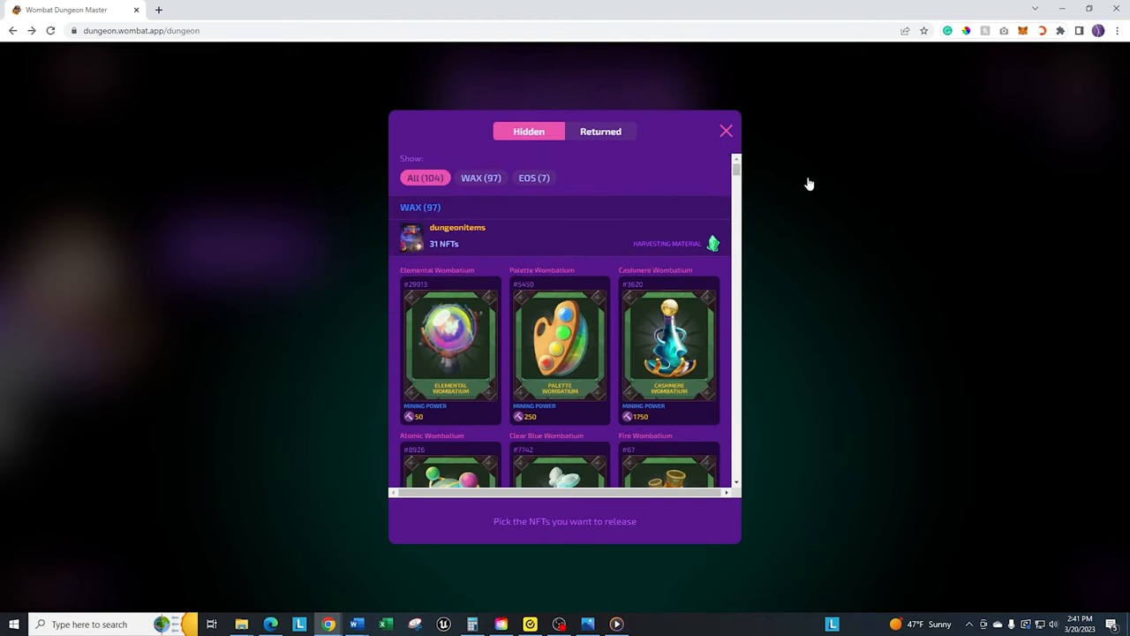
mouse_move(572, 150)
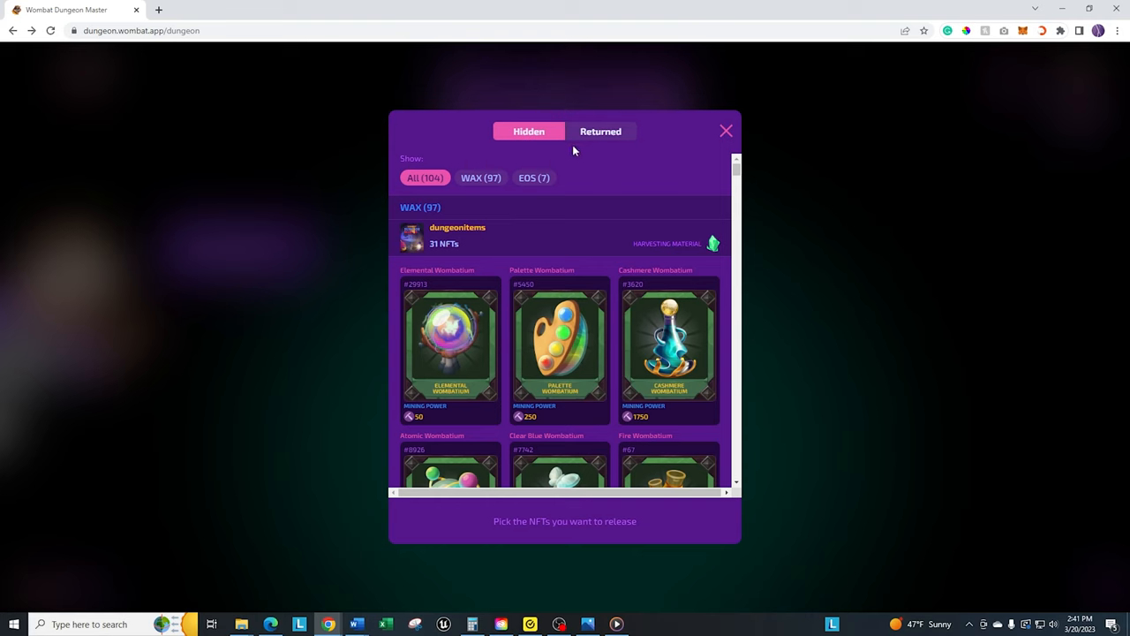
From the Returned list, claim one Citizens NFT so the returned count drops from 29 to 28.
left_click(600, 131)
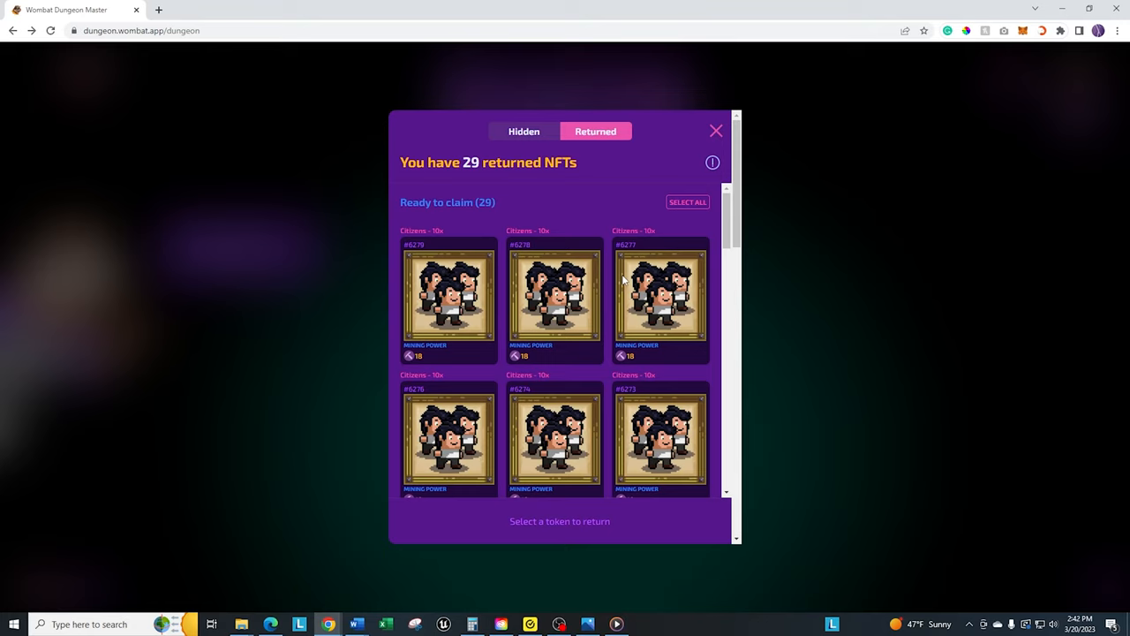
mouse_move(593, 297)
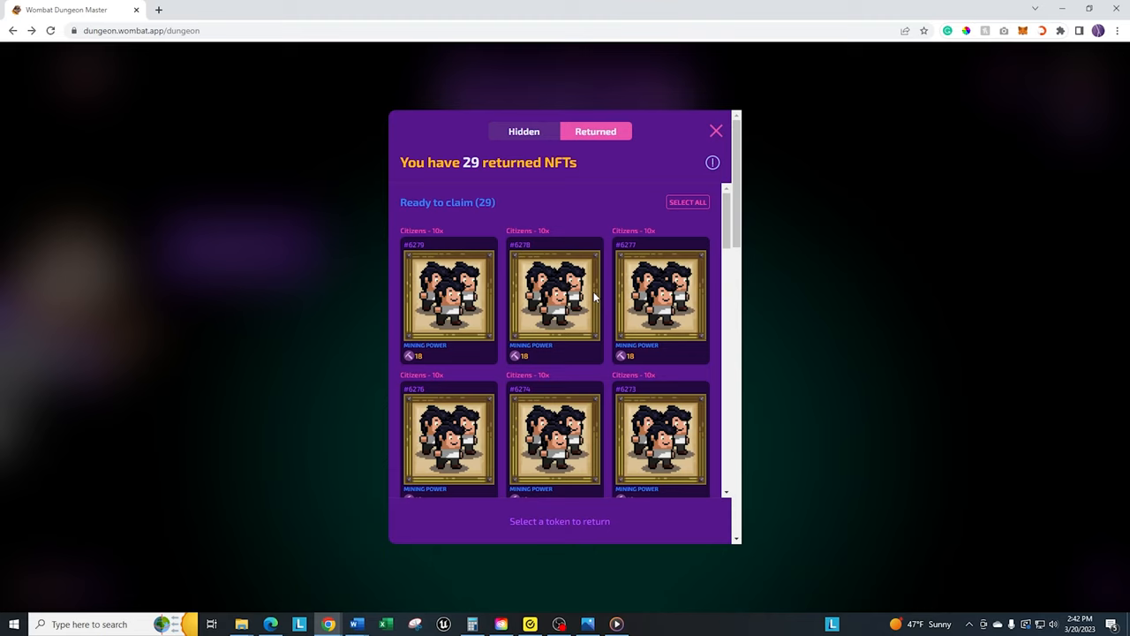
left_click(554, 296)
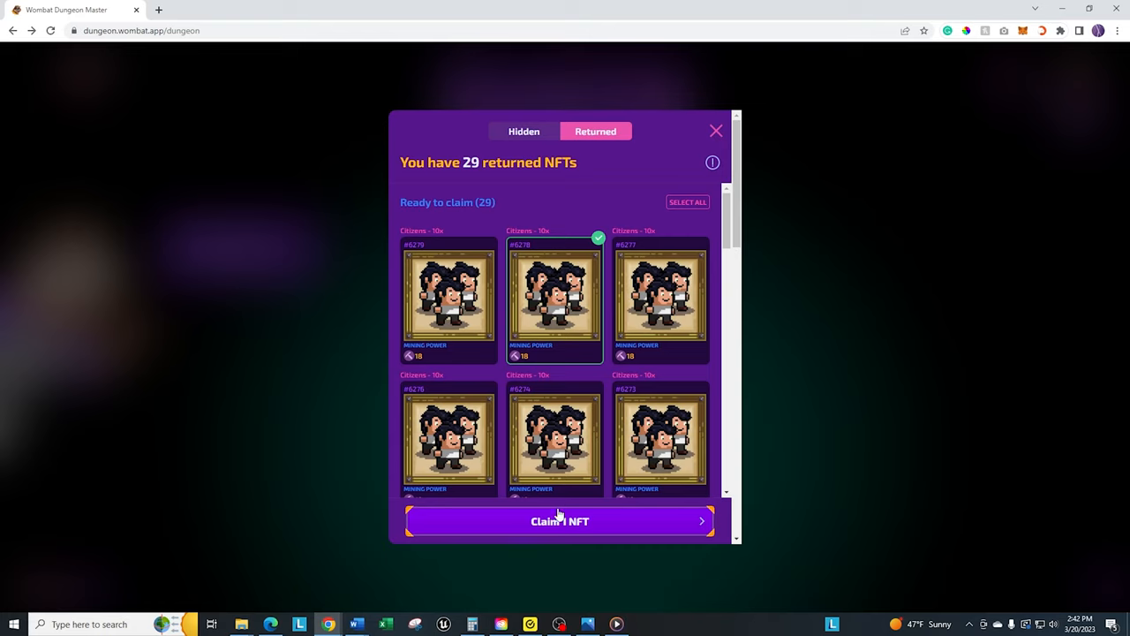
left_click(558, 521)
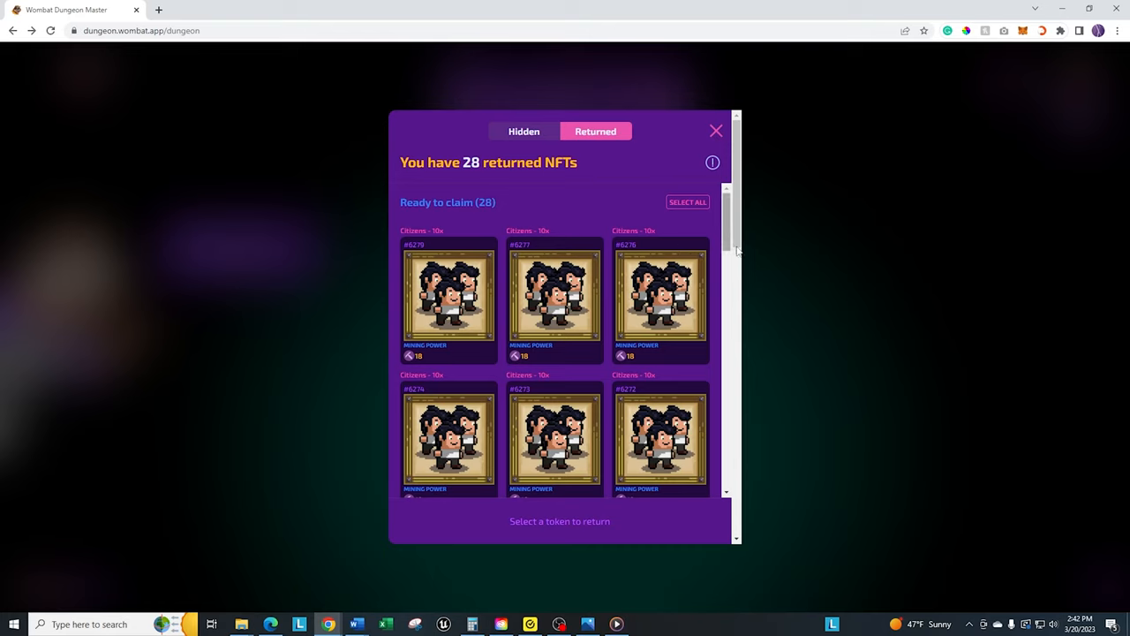
mouse_move(751, 240)
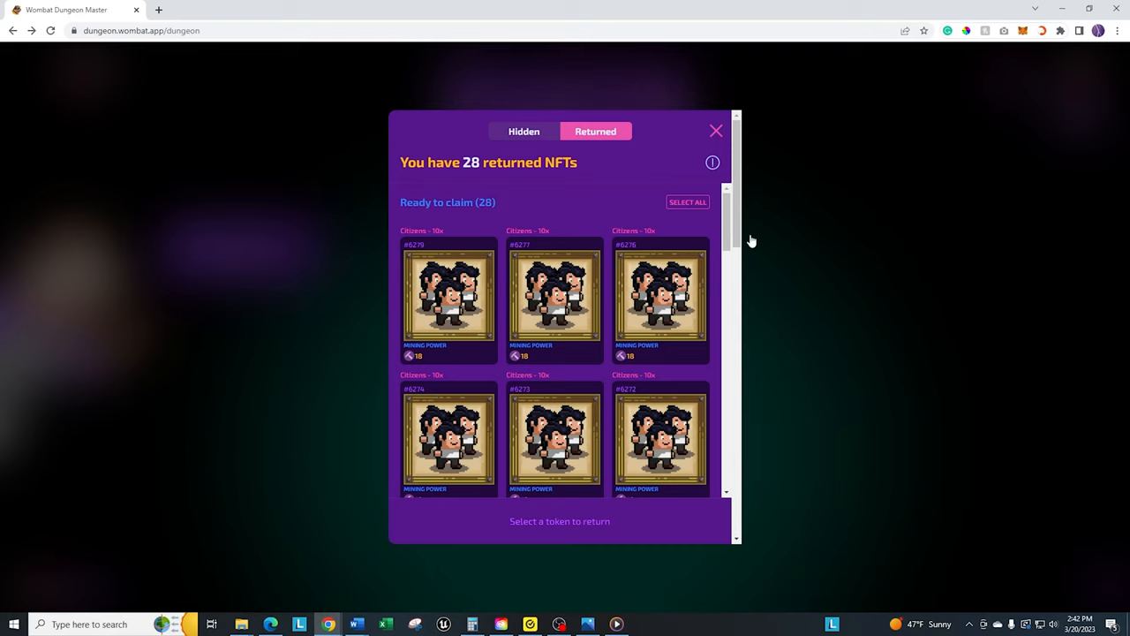
View the released Citizens NFT awaiting its 23:59 countdown, then close the list to the 104-hidden overview.
scroll("down", 3)
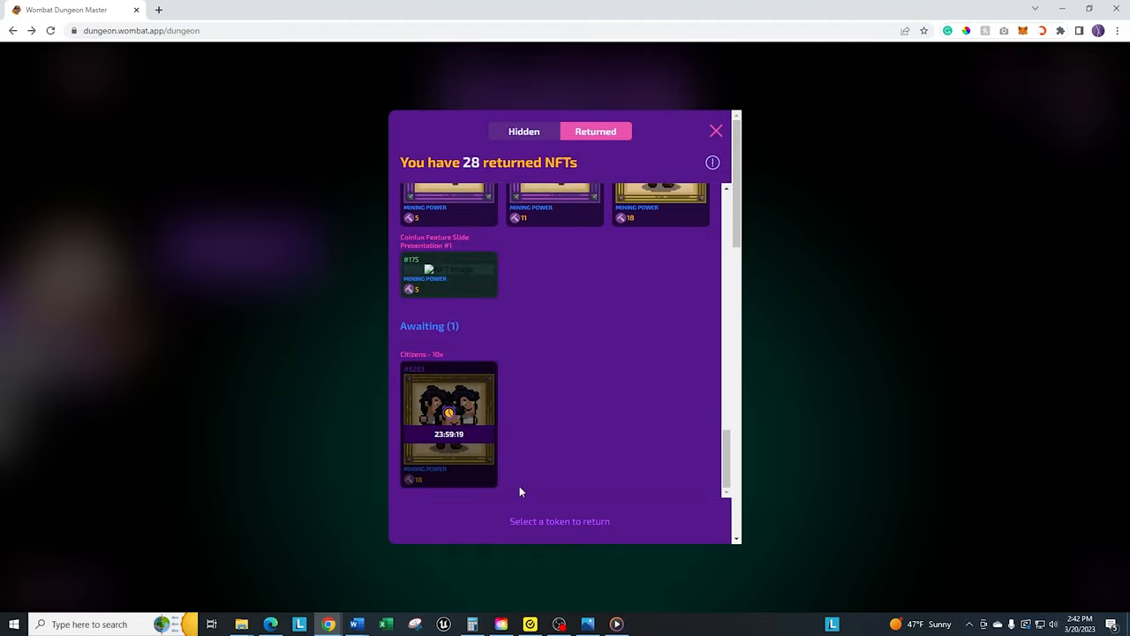
mouse_move(505, 456)
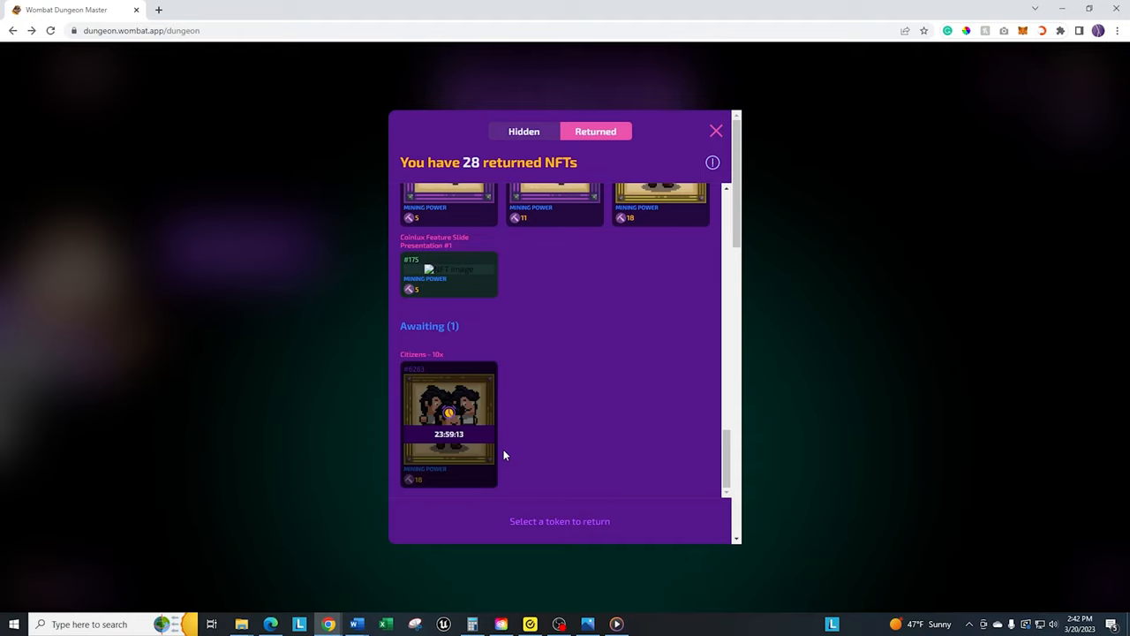
mouse_move(486, 114)
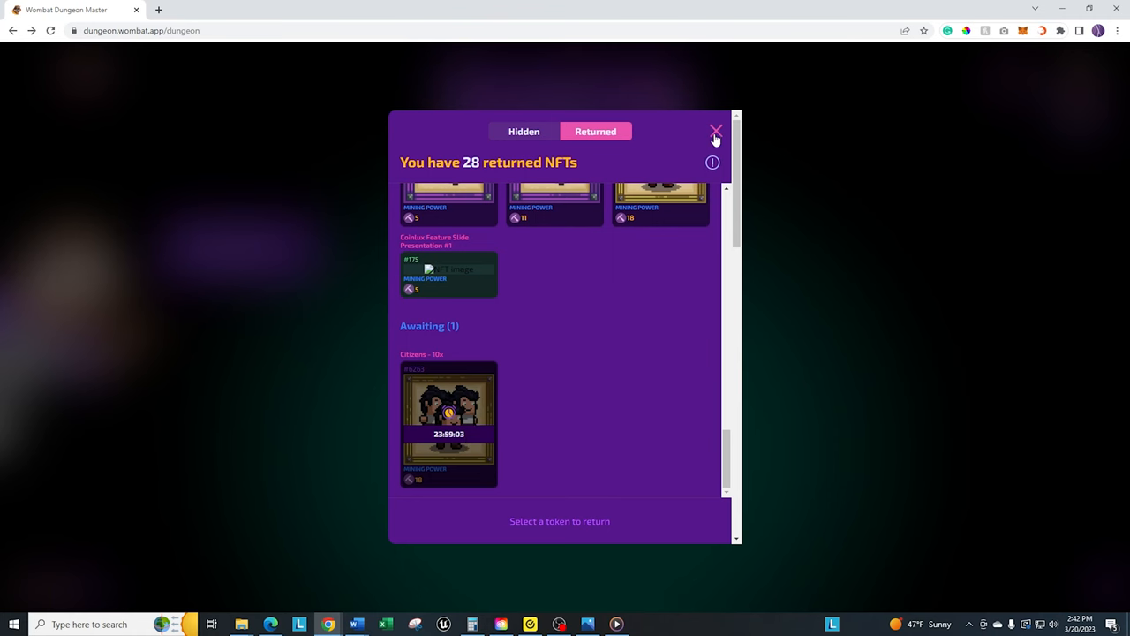
left_click(715, 131)
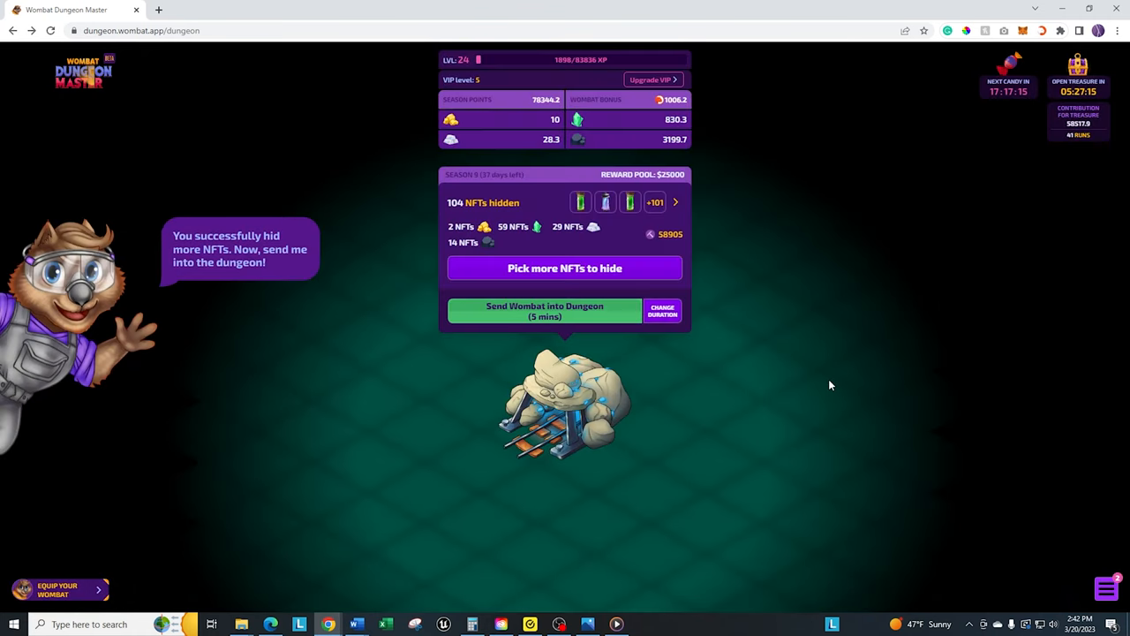